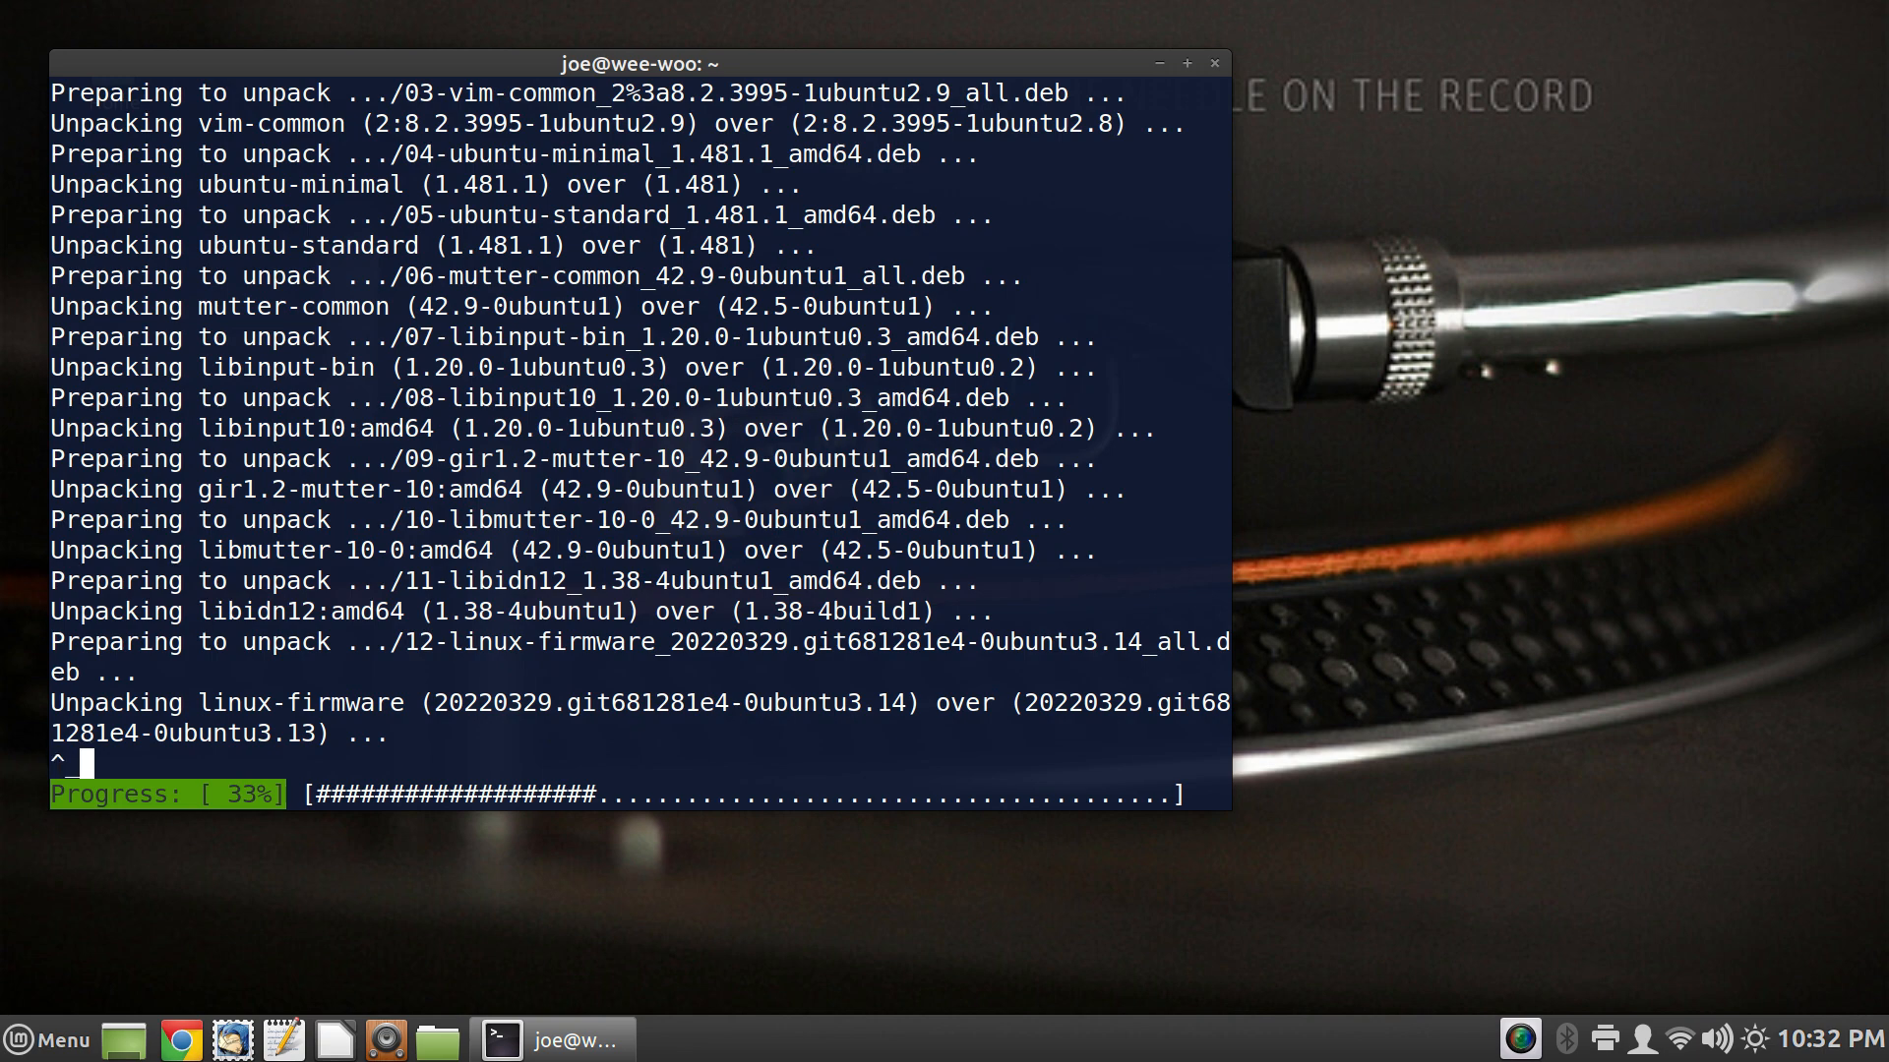
Maximize the terminal while apt downloads 252 MB and unpacks packages including the Firefox snap
{"action": "left_click", "coordinate": [1185, 63]}
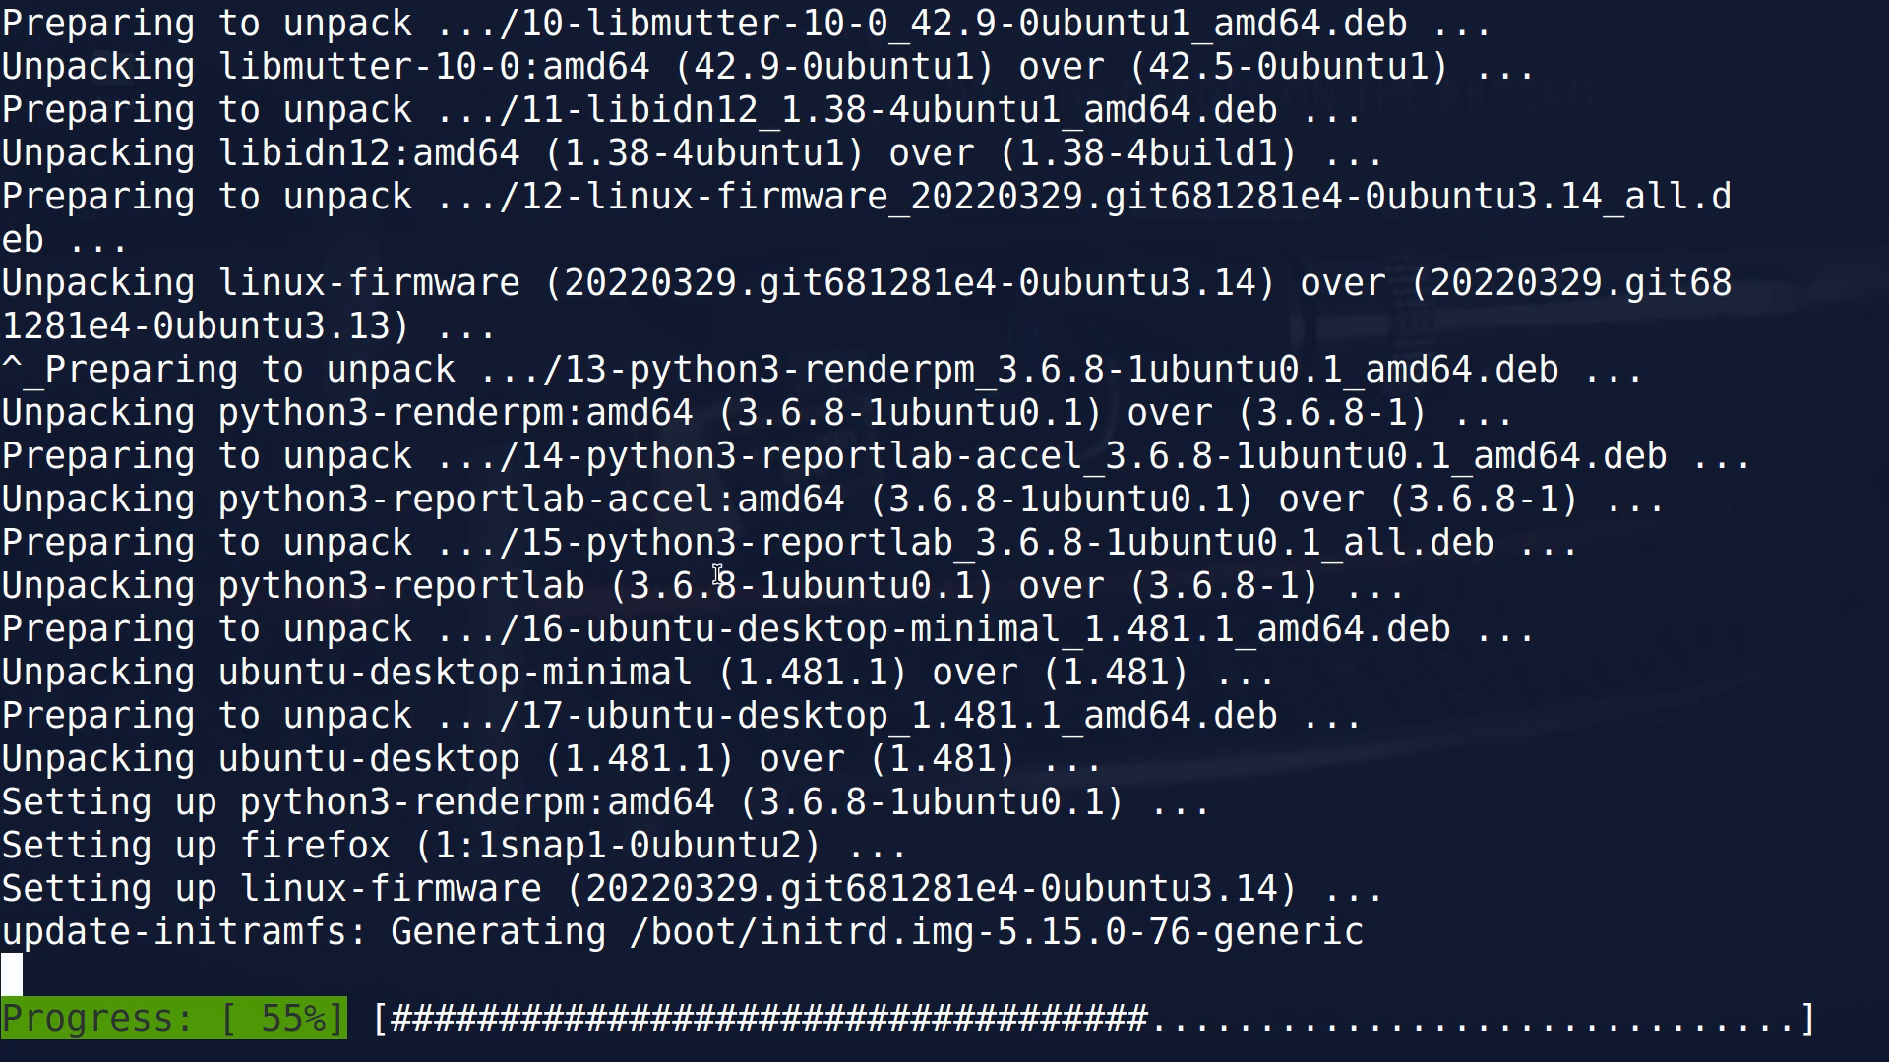
{"action": "scroll", "scroll_direction": "up", "scroll_amount": 3}
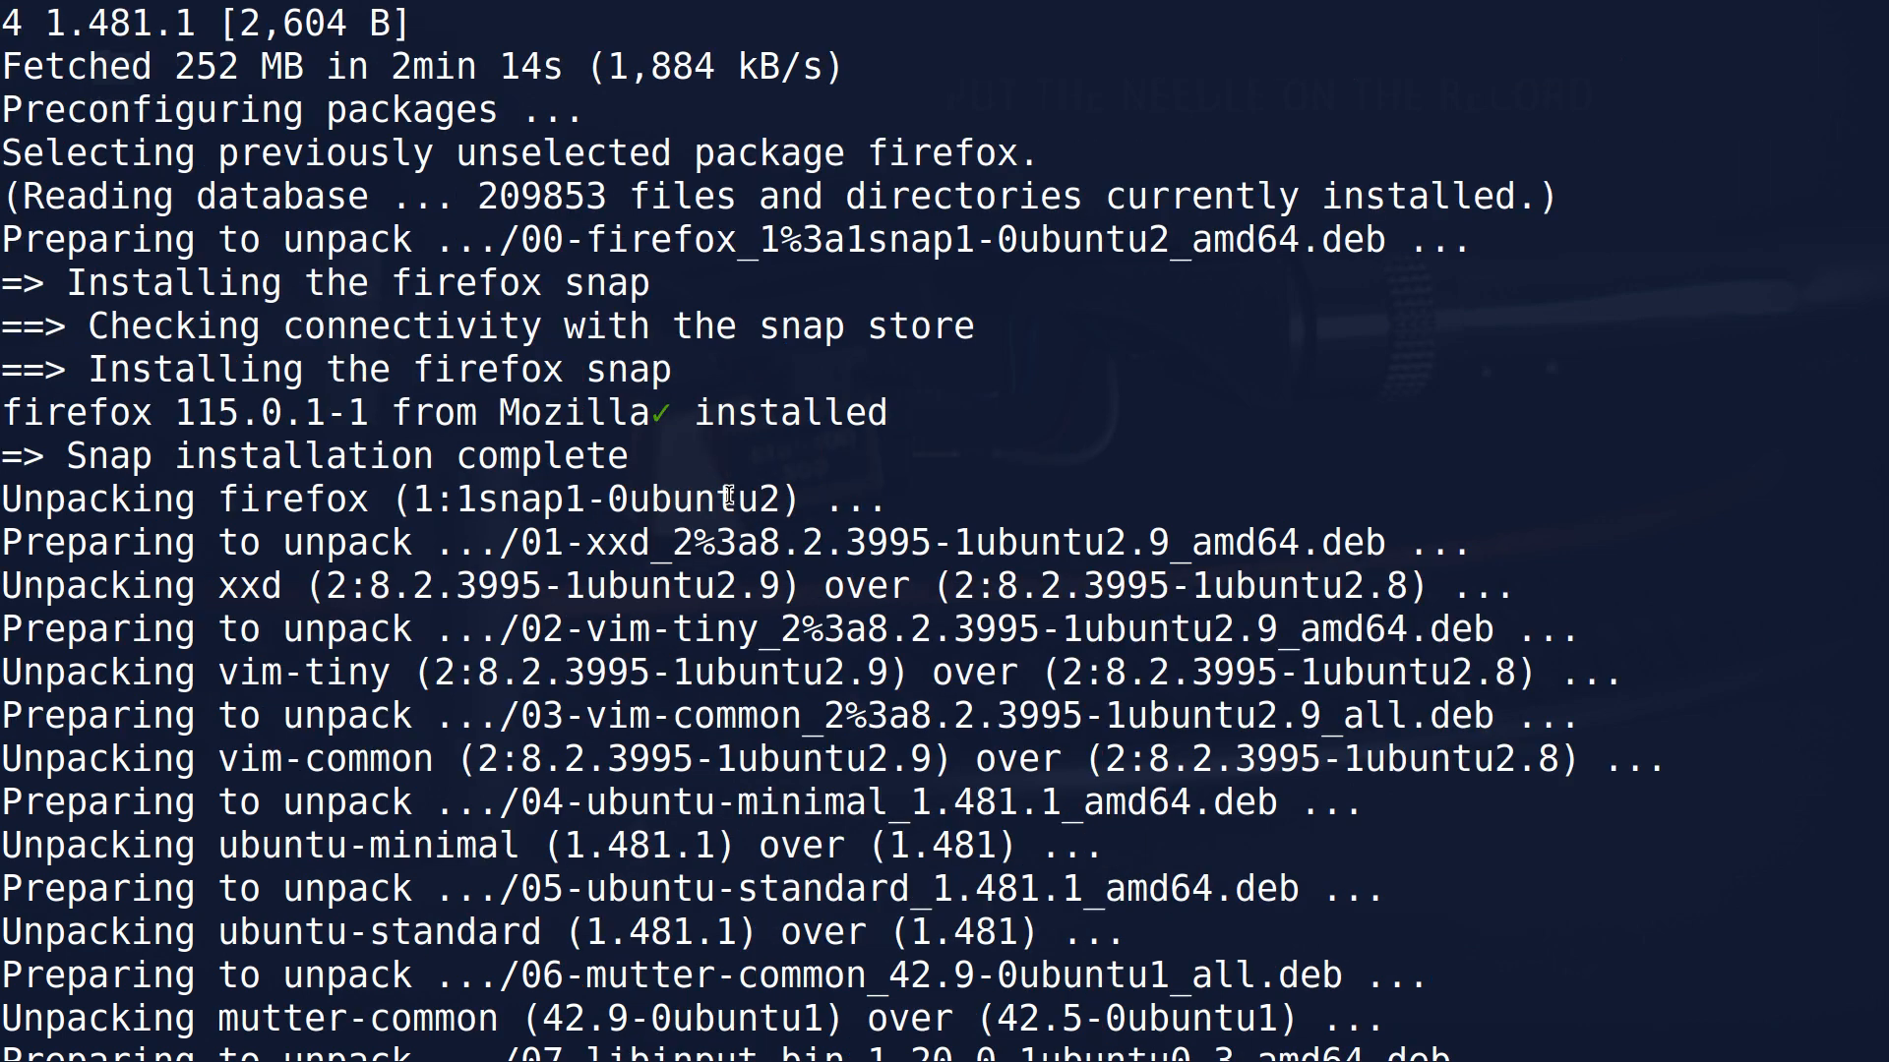
Scroll to the bottom of the apt output as it processes triggers and prints 'Update Complete!'
{"action": "scroll", "scroll_direction": "down", "scroll_amount": 3}
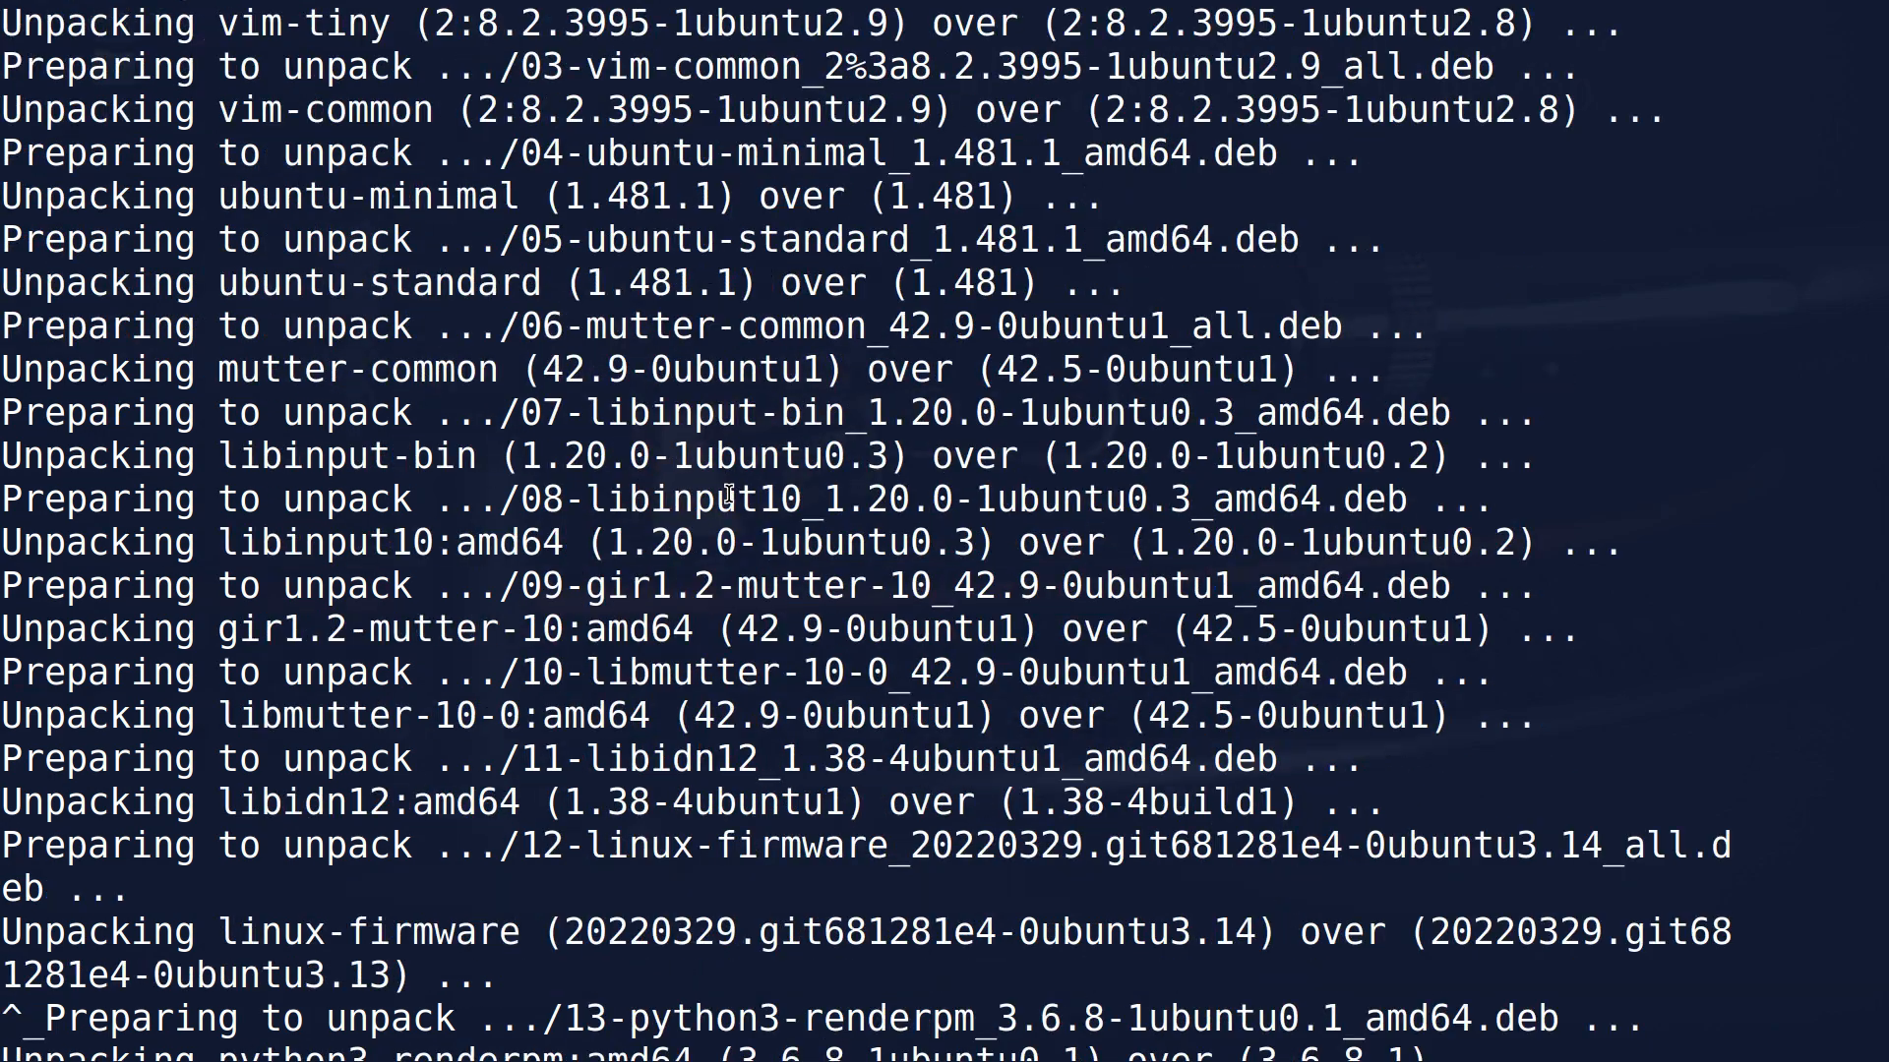
{"action": "scroll", "scroll_direction": "down", "scroll_amount": 3}
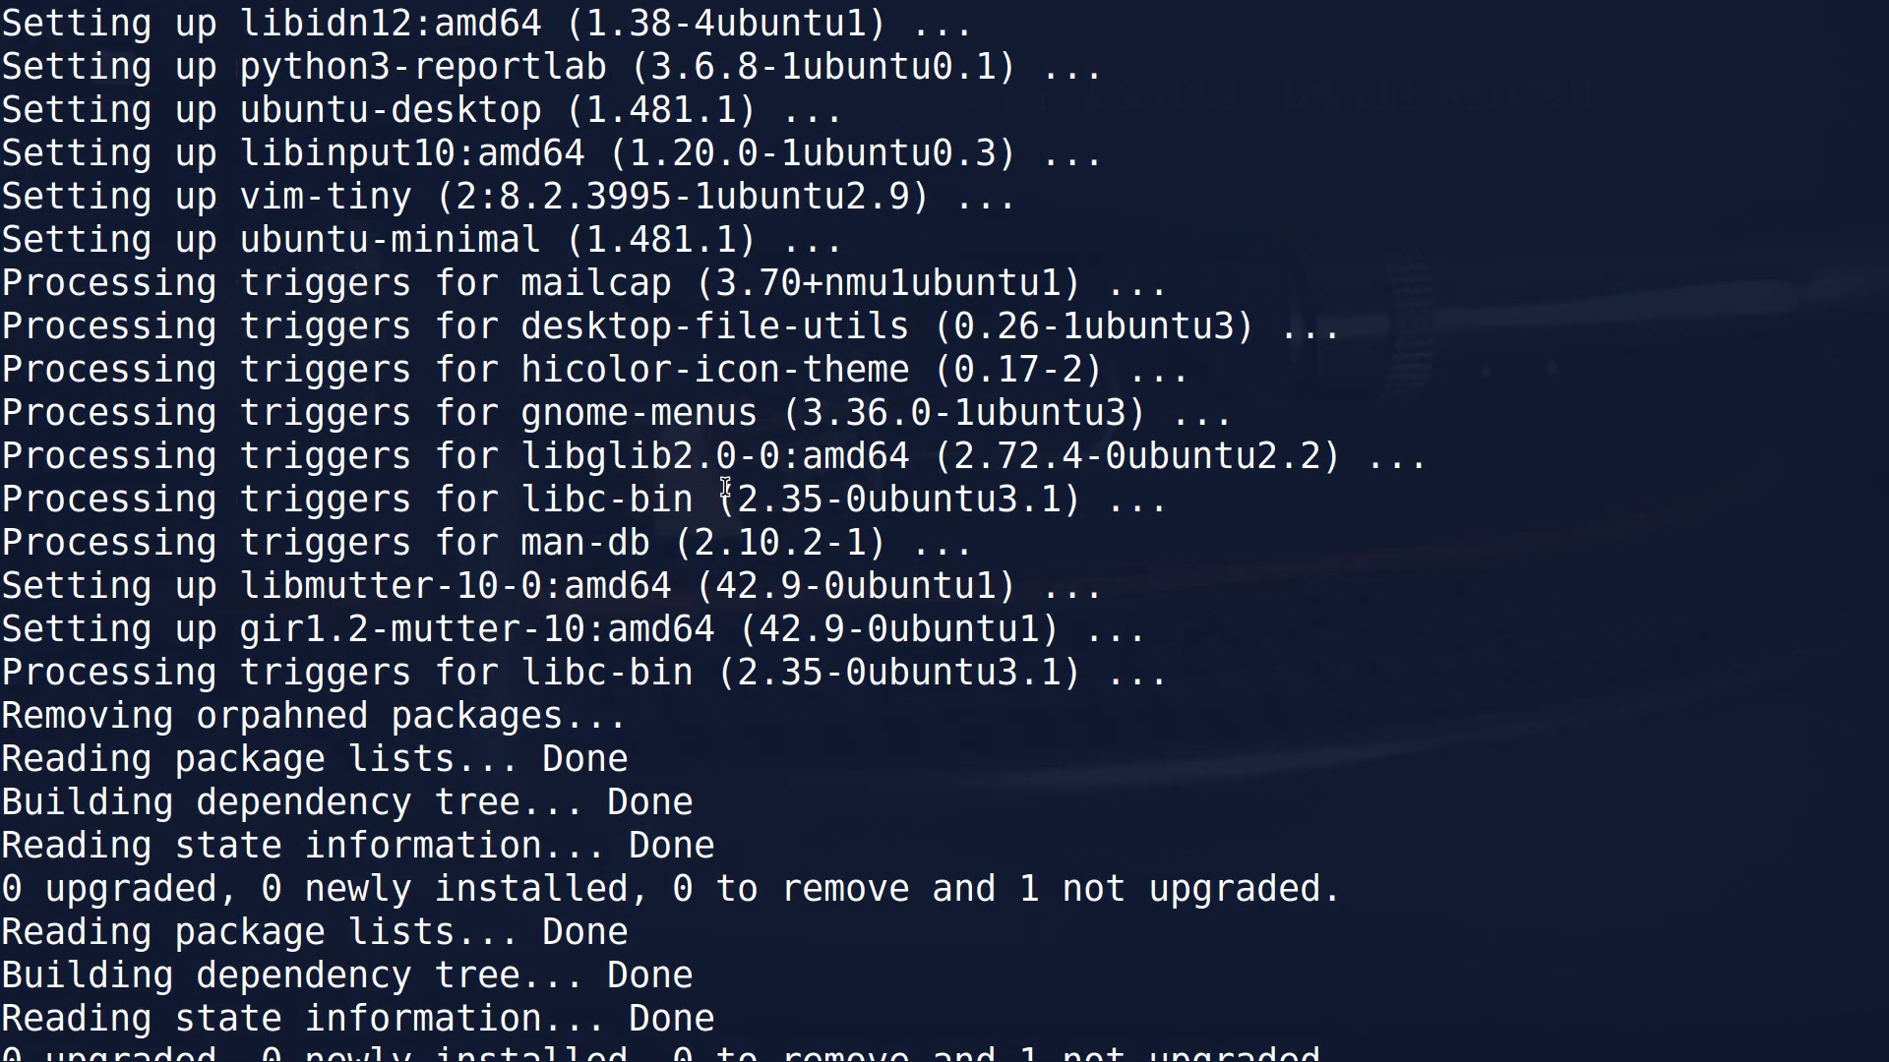
{"action": "scroll", "scroll_direction": "down", "scroll_amount": 3}
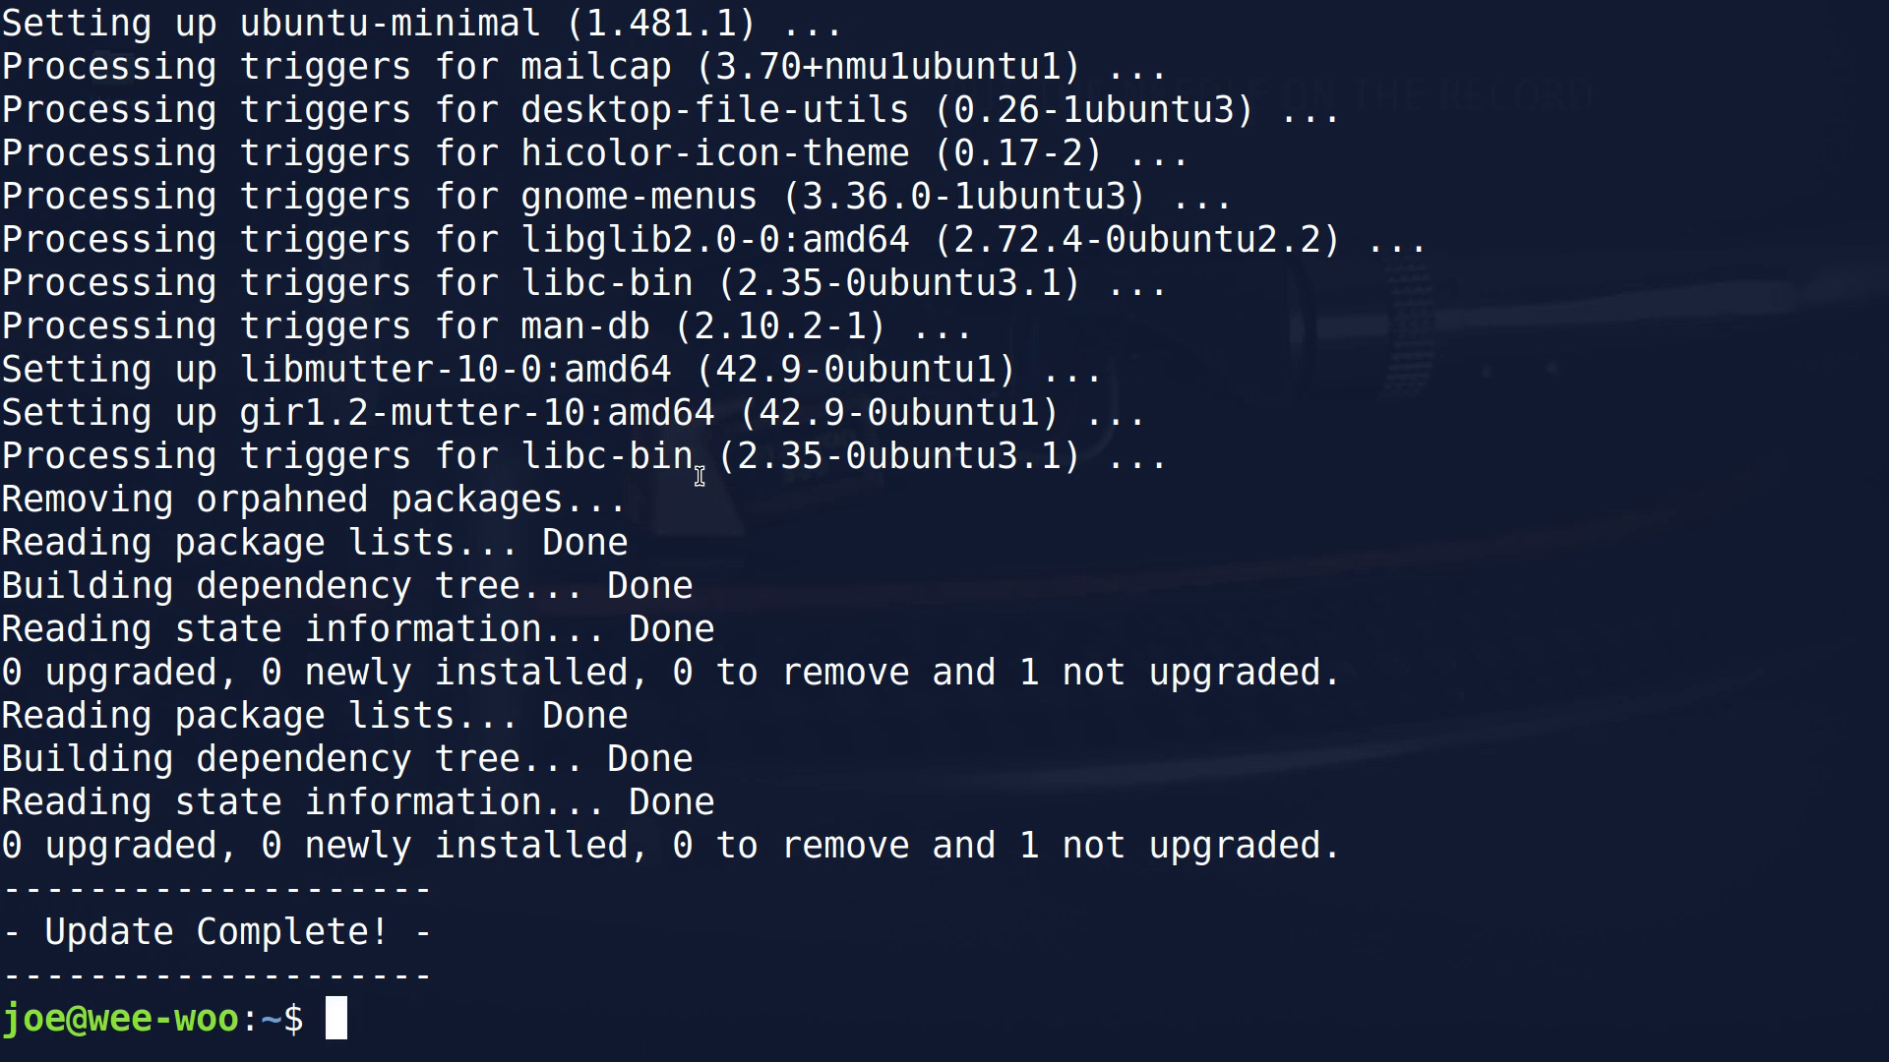
Run 'sudo apt purge firfox*', which fails with no matching package for the misspelled name
{"action": "type", "text": "sudo ap"}
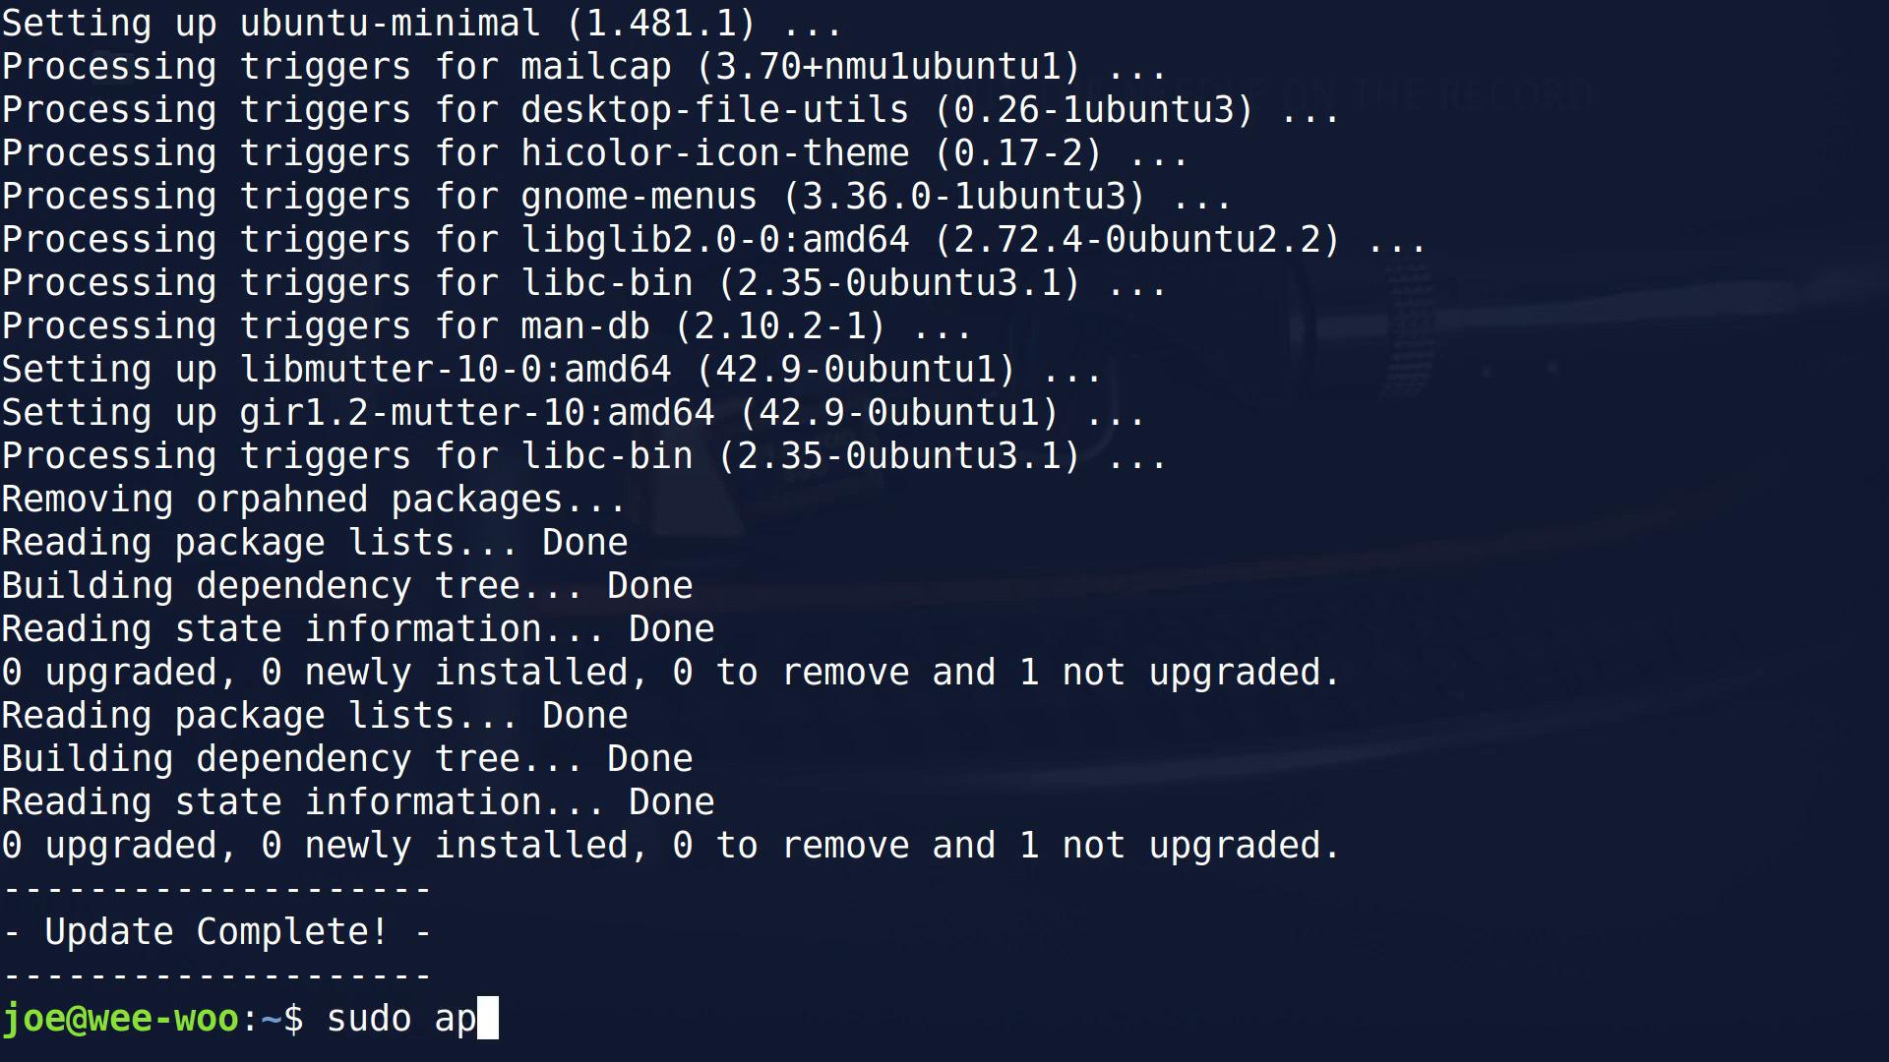
{"action": "type", "text": "t purge"}
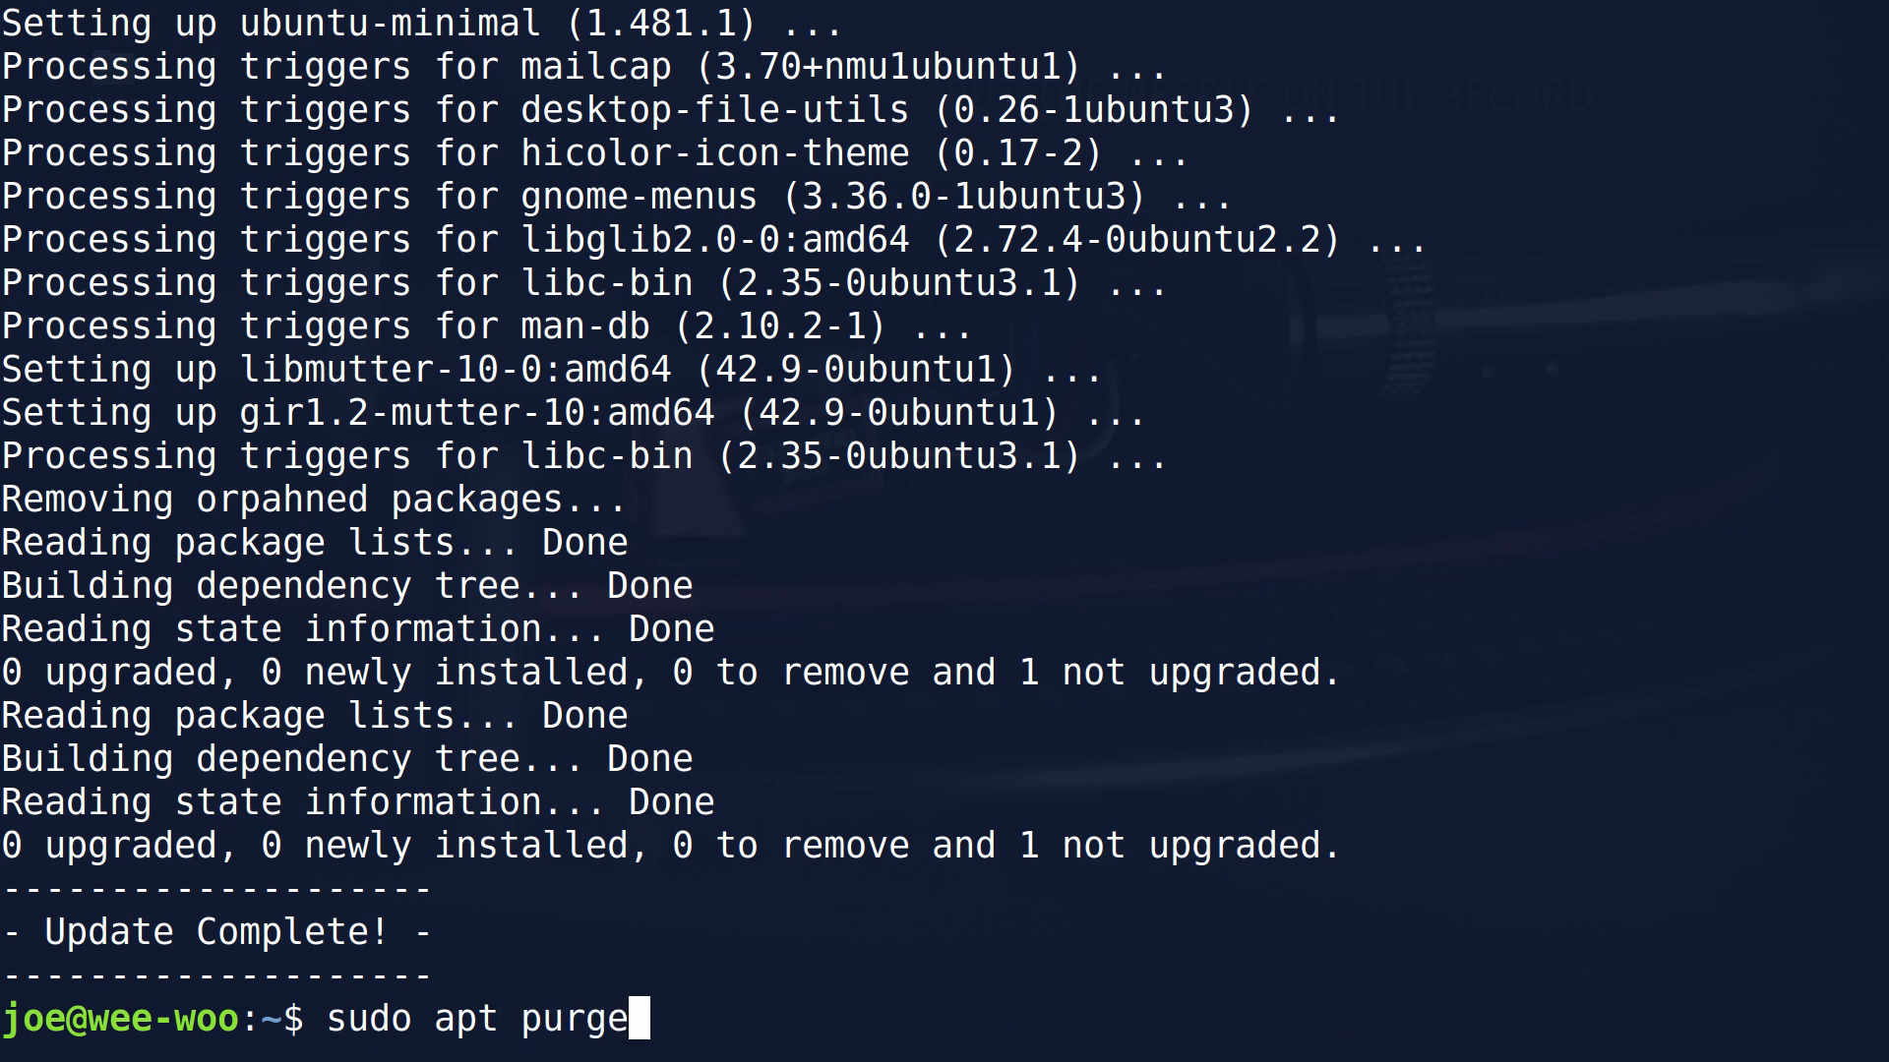
{"action": "type", "text": "firfo"}
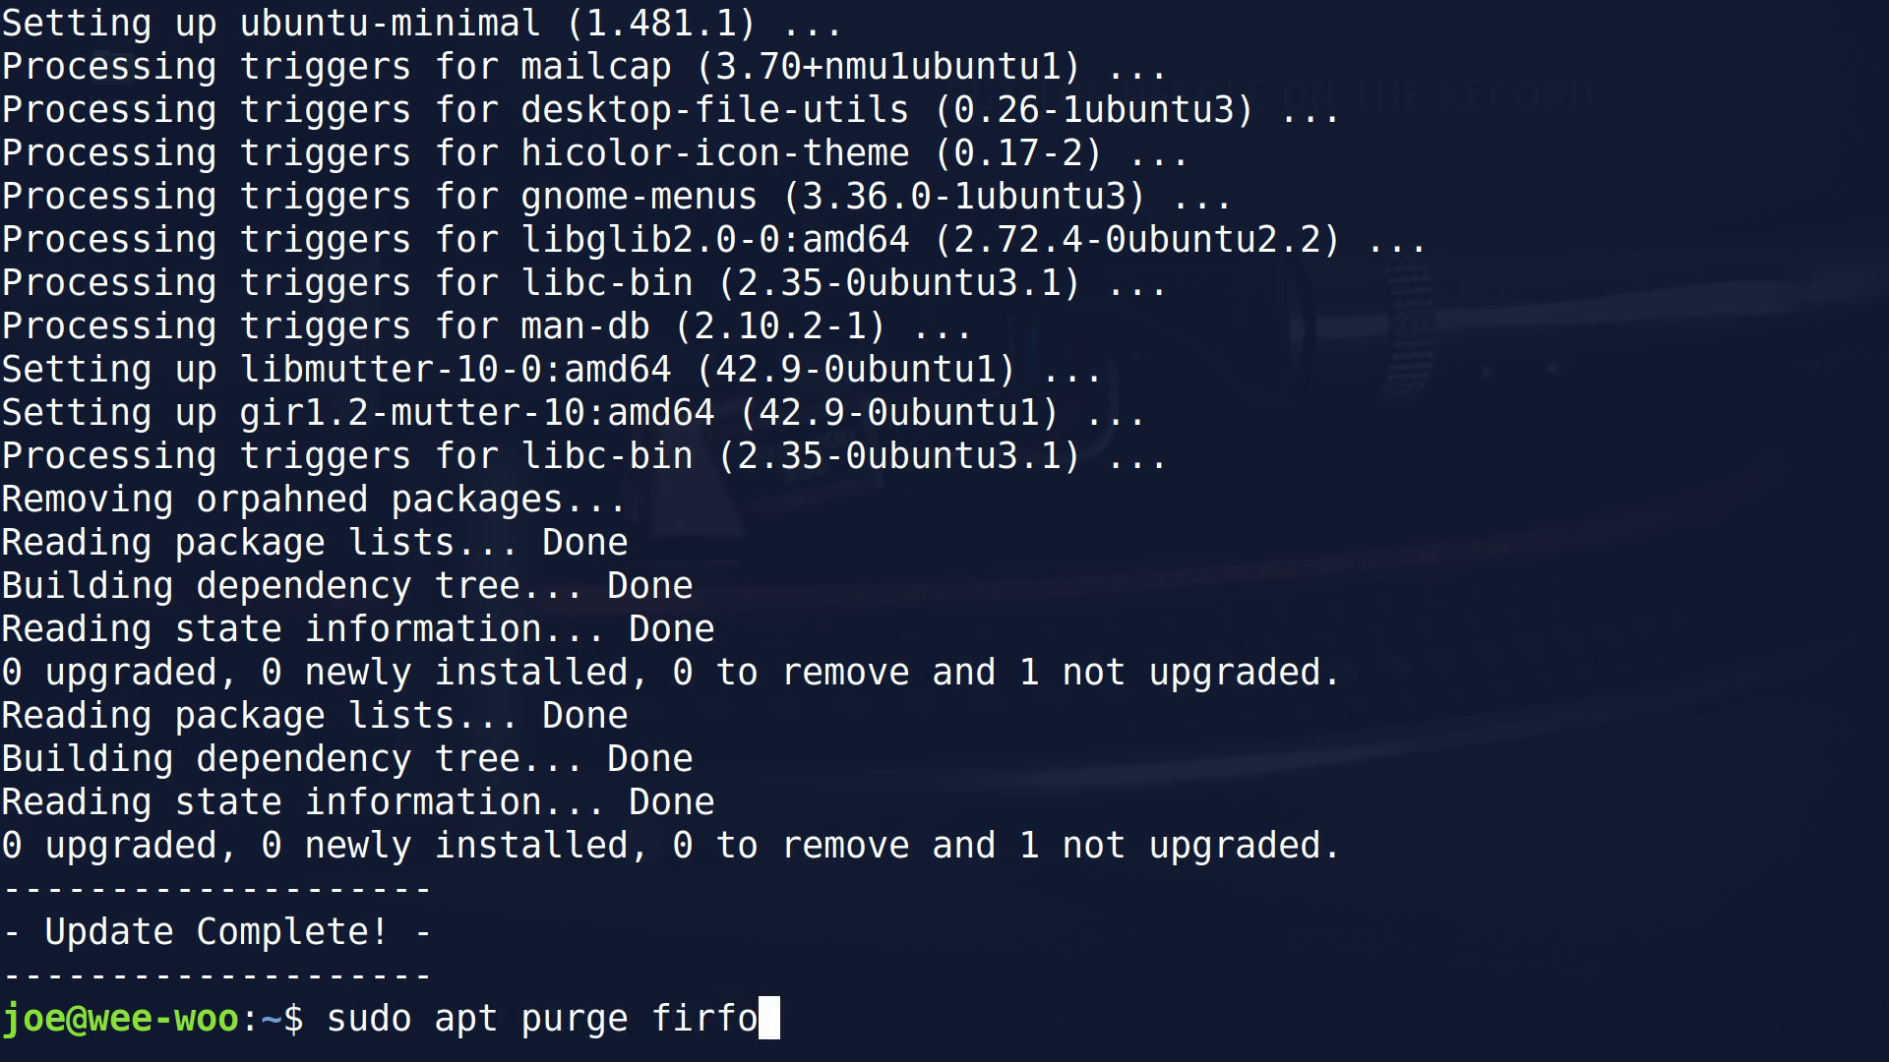
{"action": "type", "text": "x"}
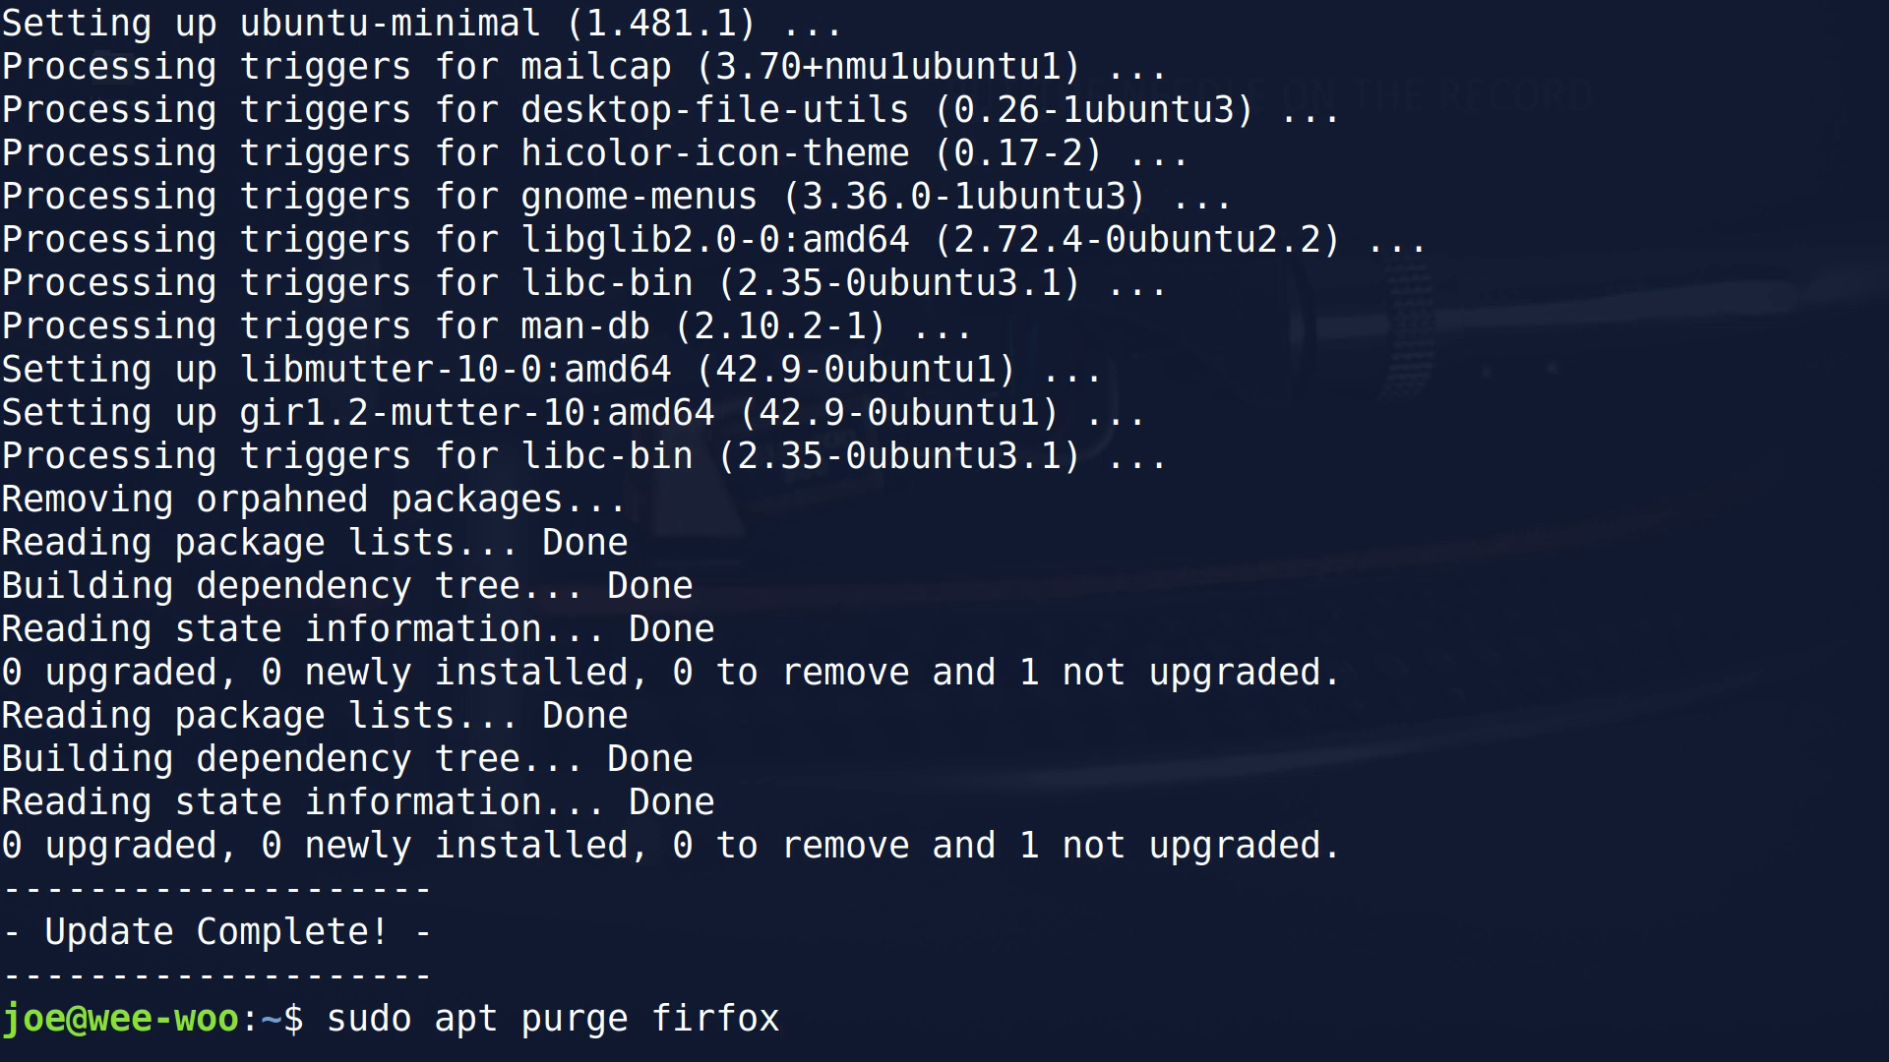
{"action": "type", "text": "*"}
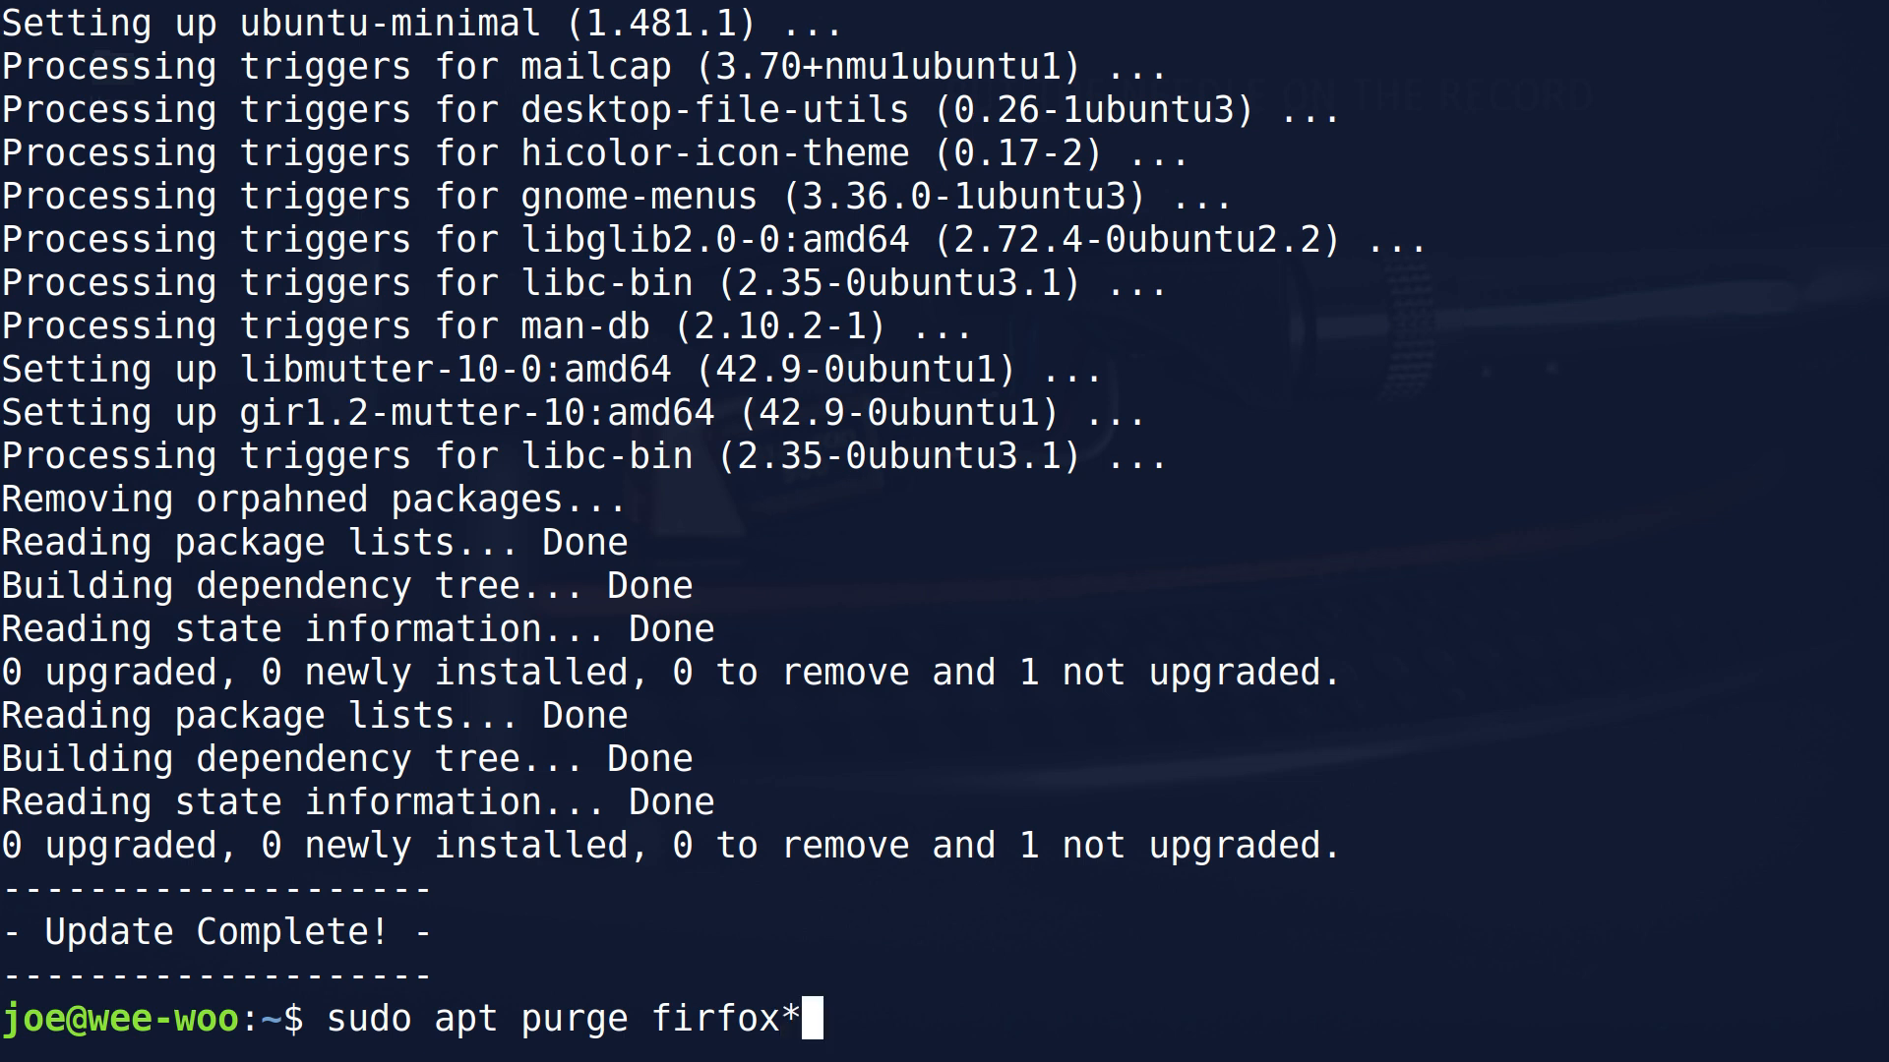
{"action": "key", "text": "Return"}
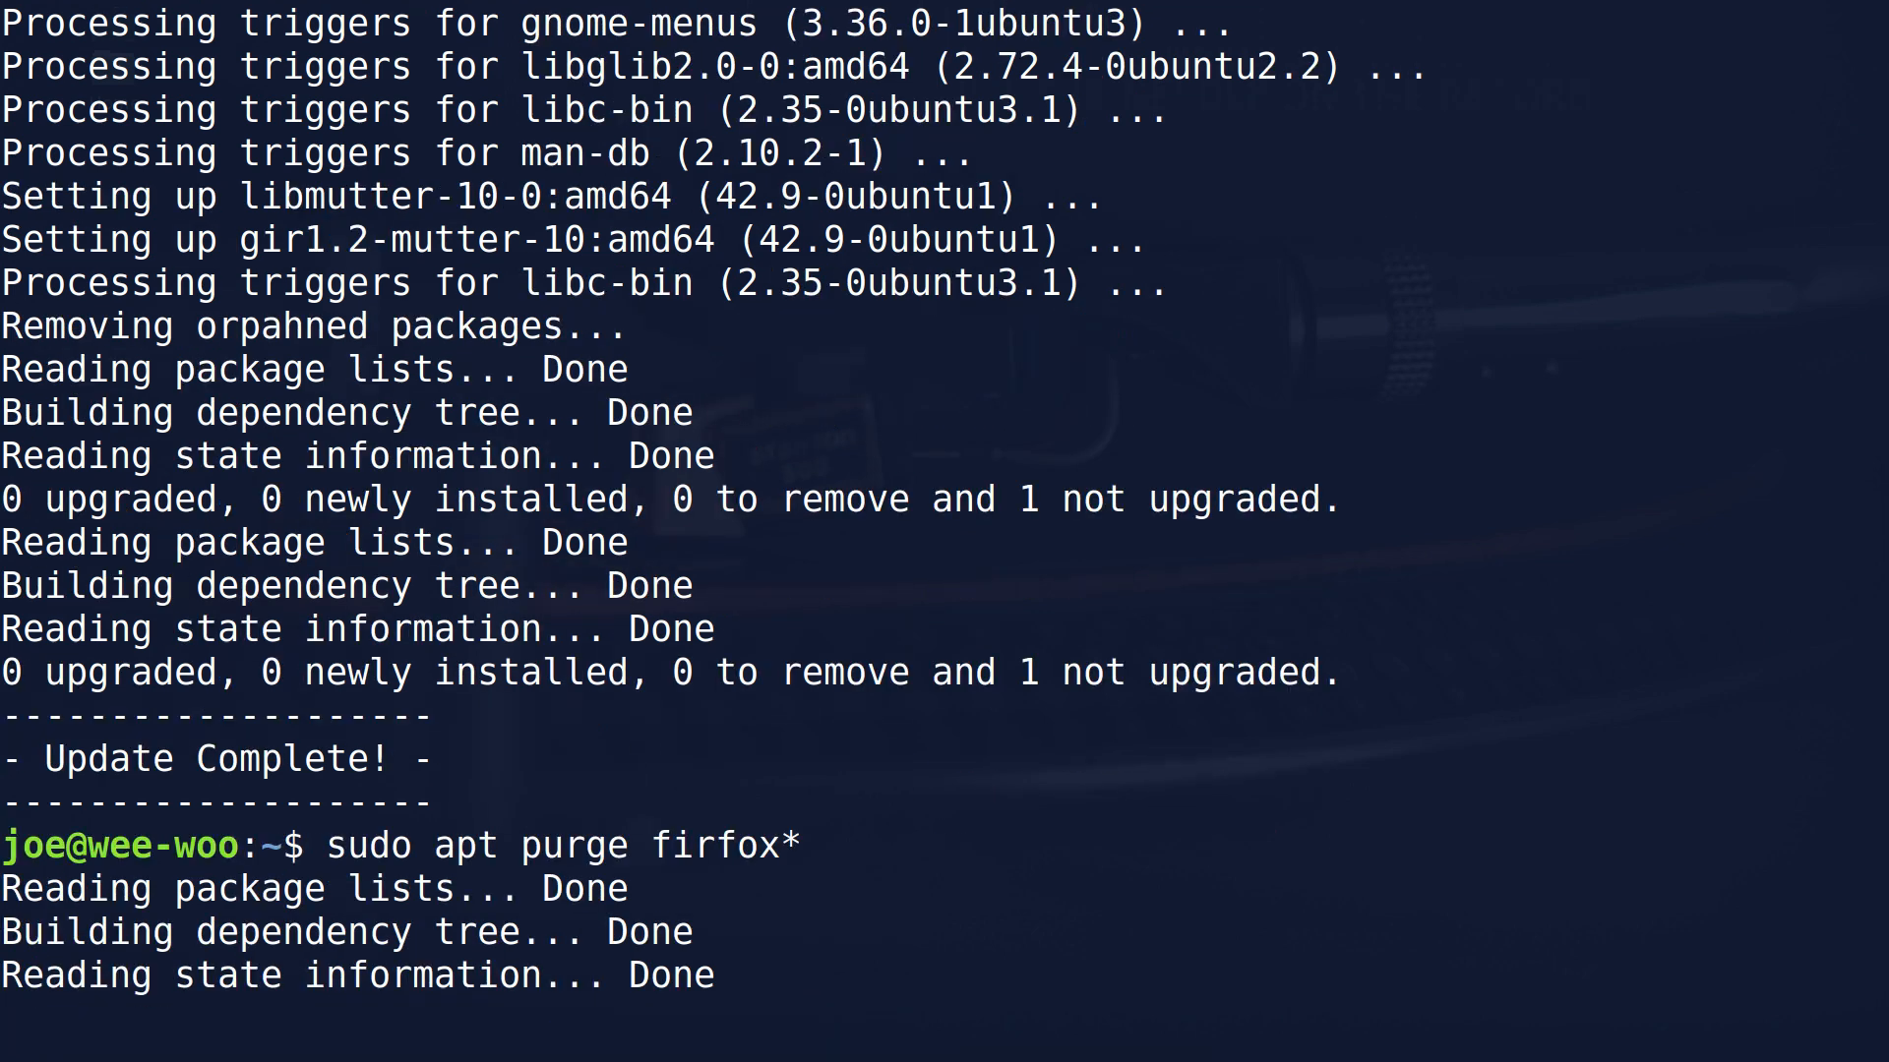
{"action": "key", "text": "Return"}
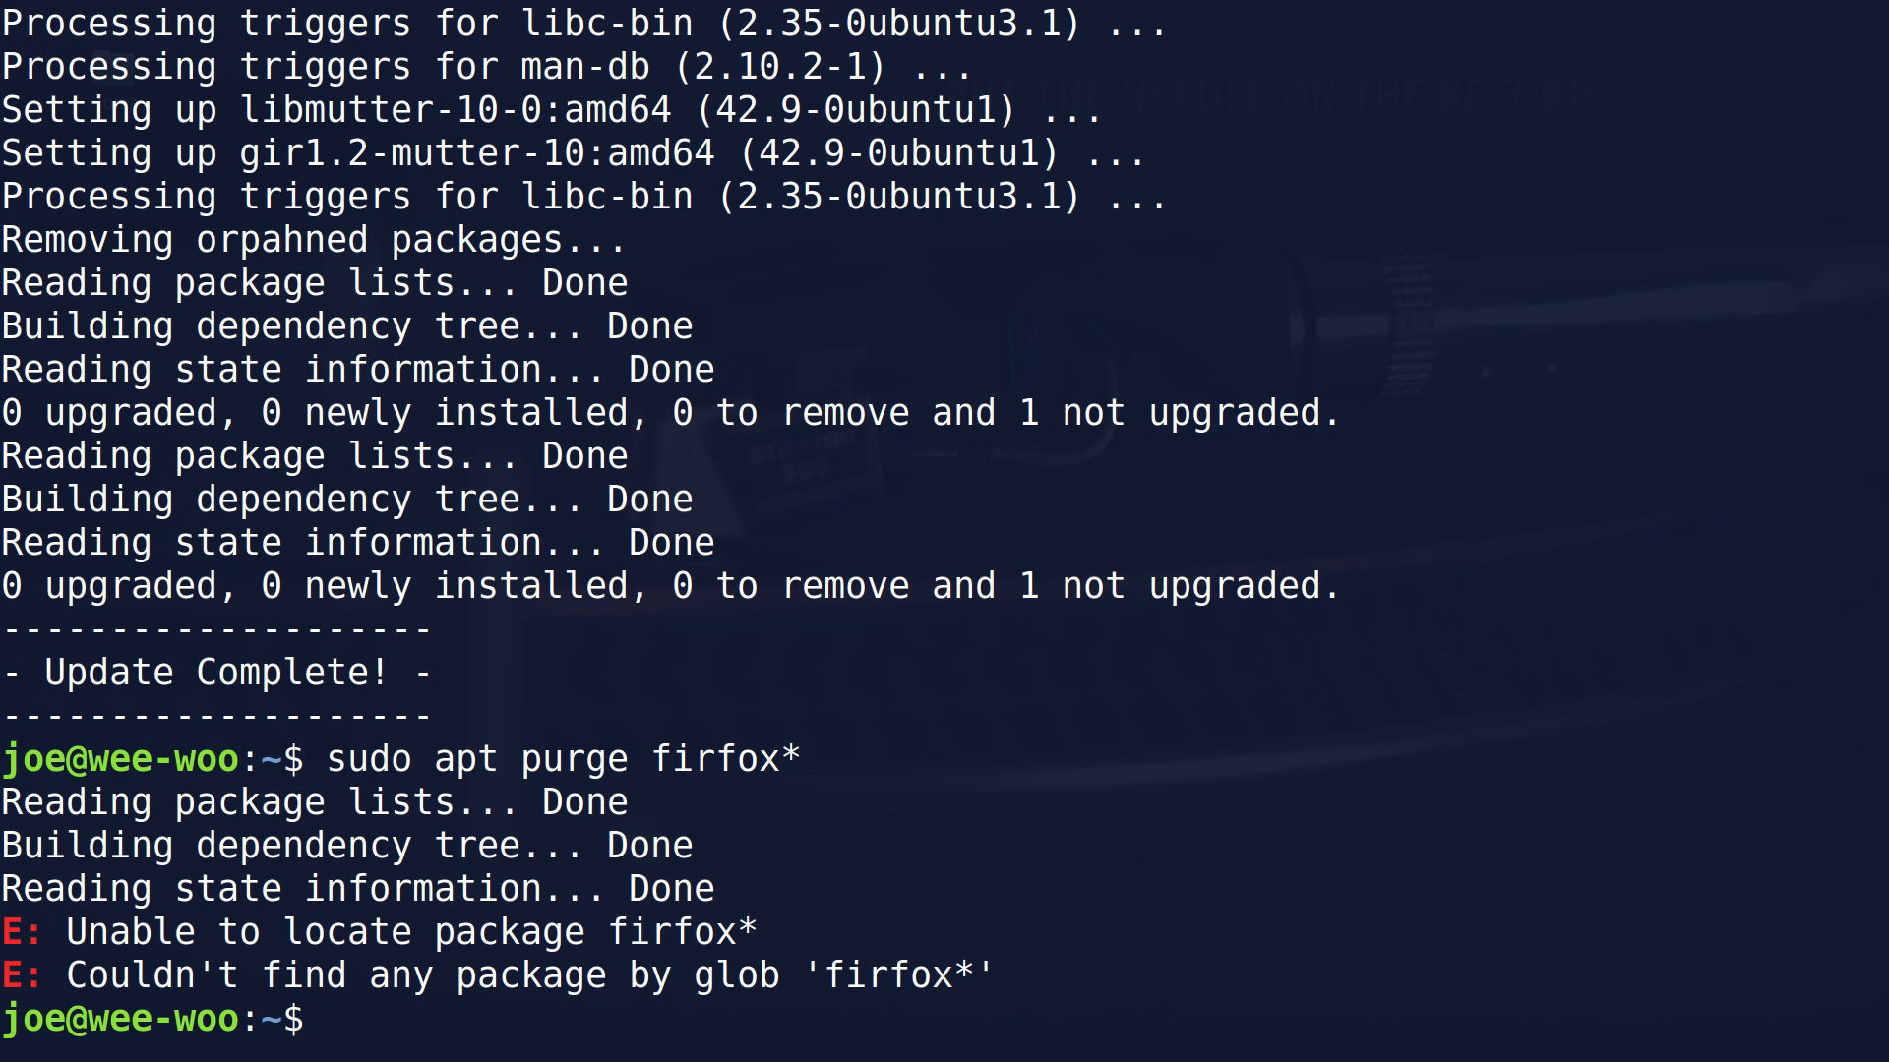
Rerun the purge as 'sudo apt purge firefox*' and confirm removal of the package and its config files
{"action": "type", "text": "sudo apt purge firfox*"}
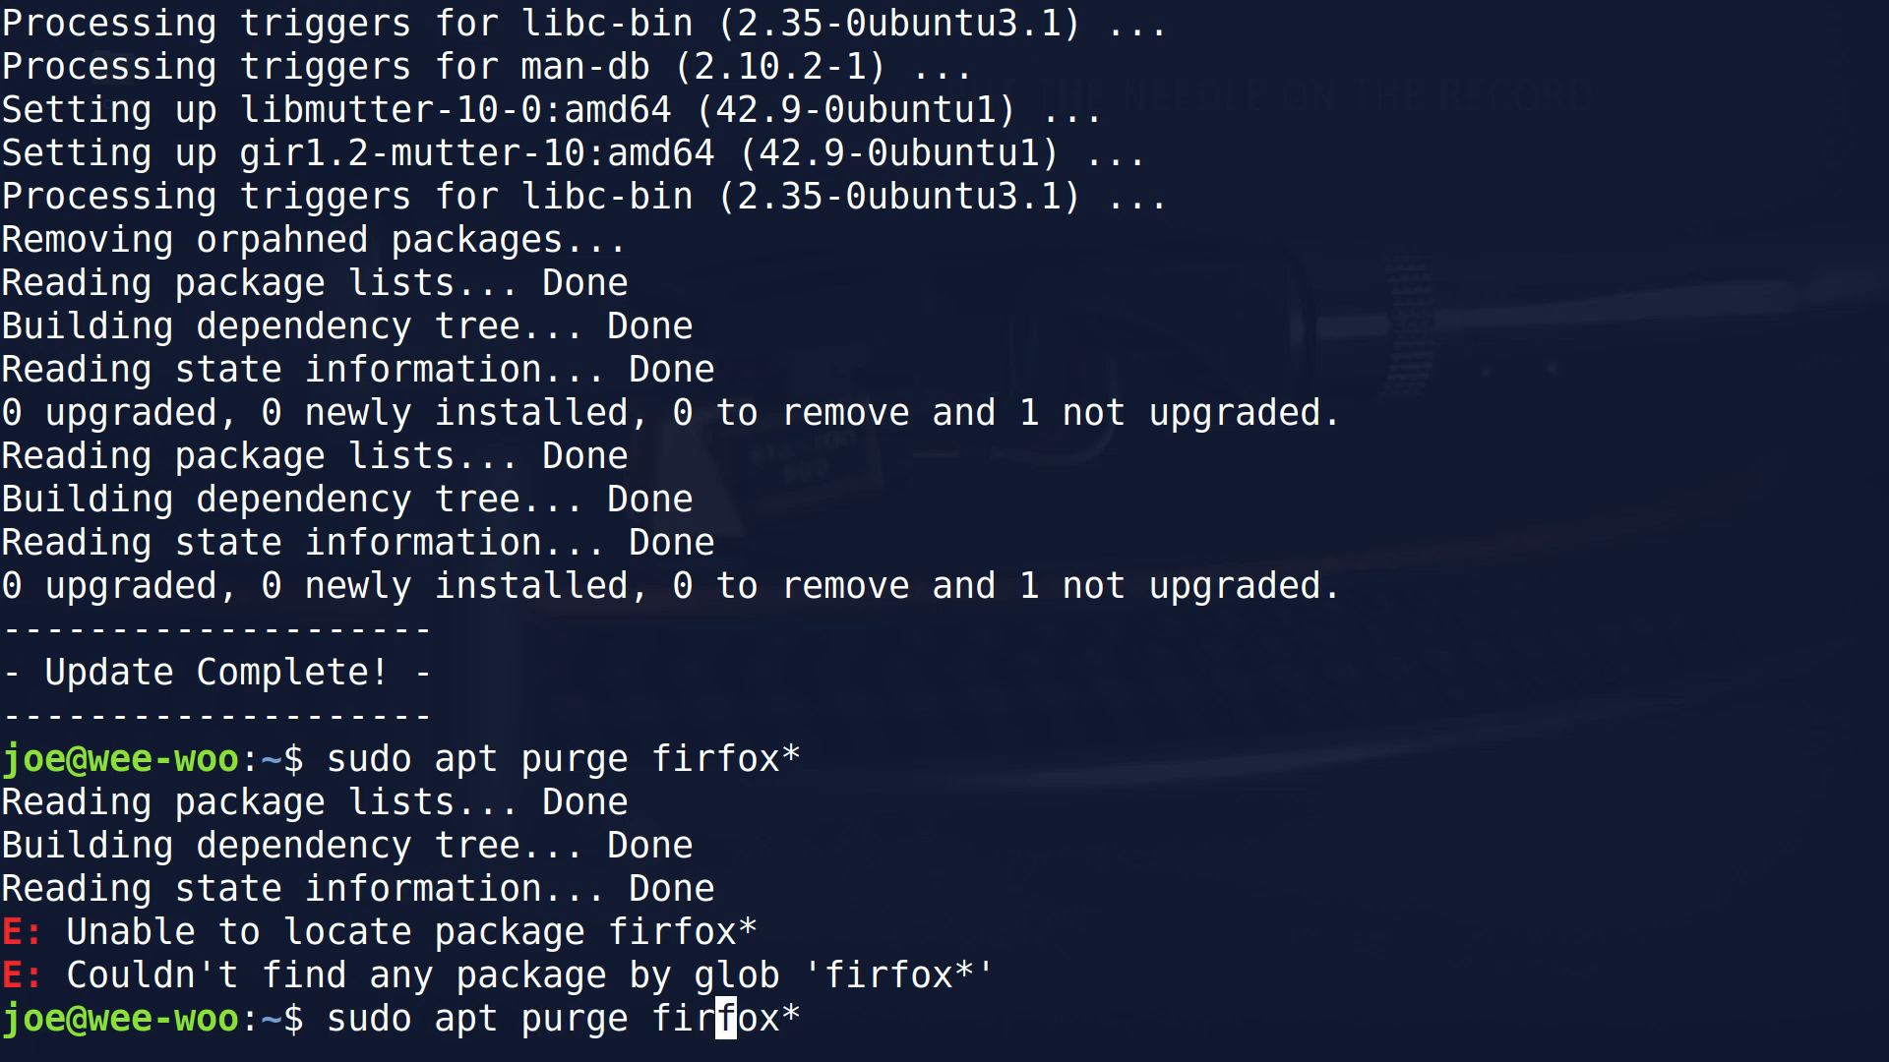
{"action": "key", "text": "Return"}
{"action": "type", "text": "y"}
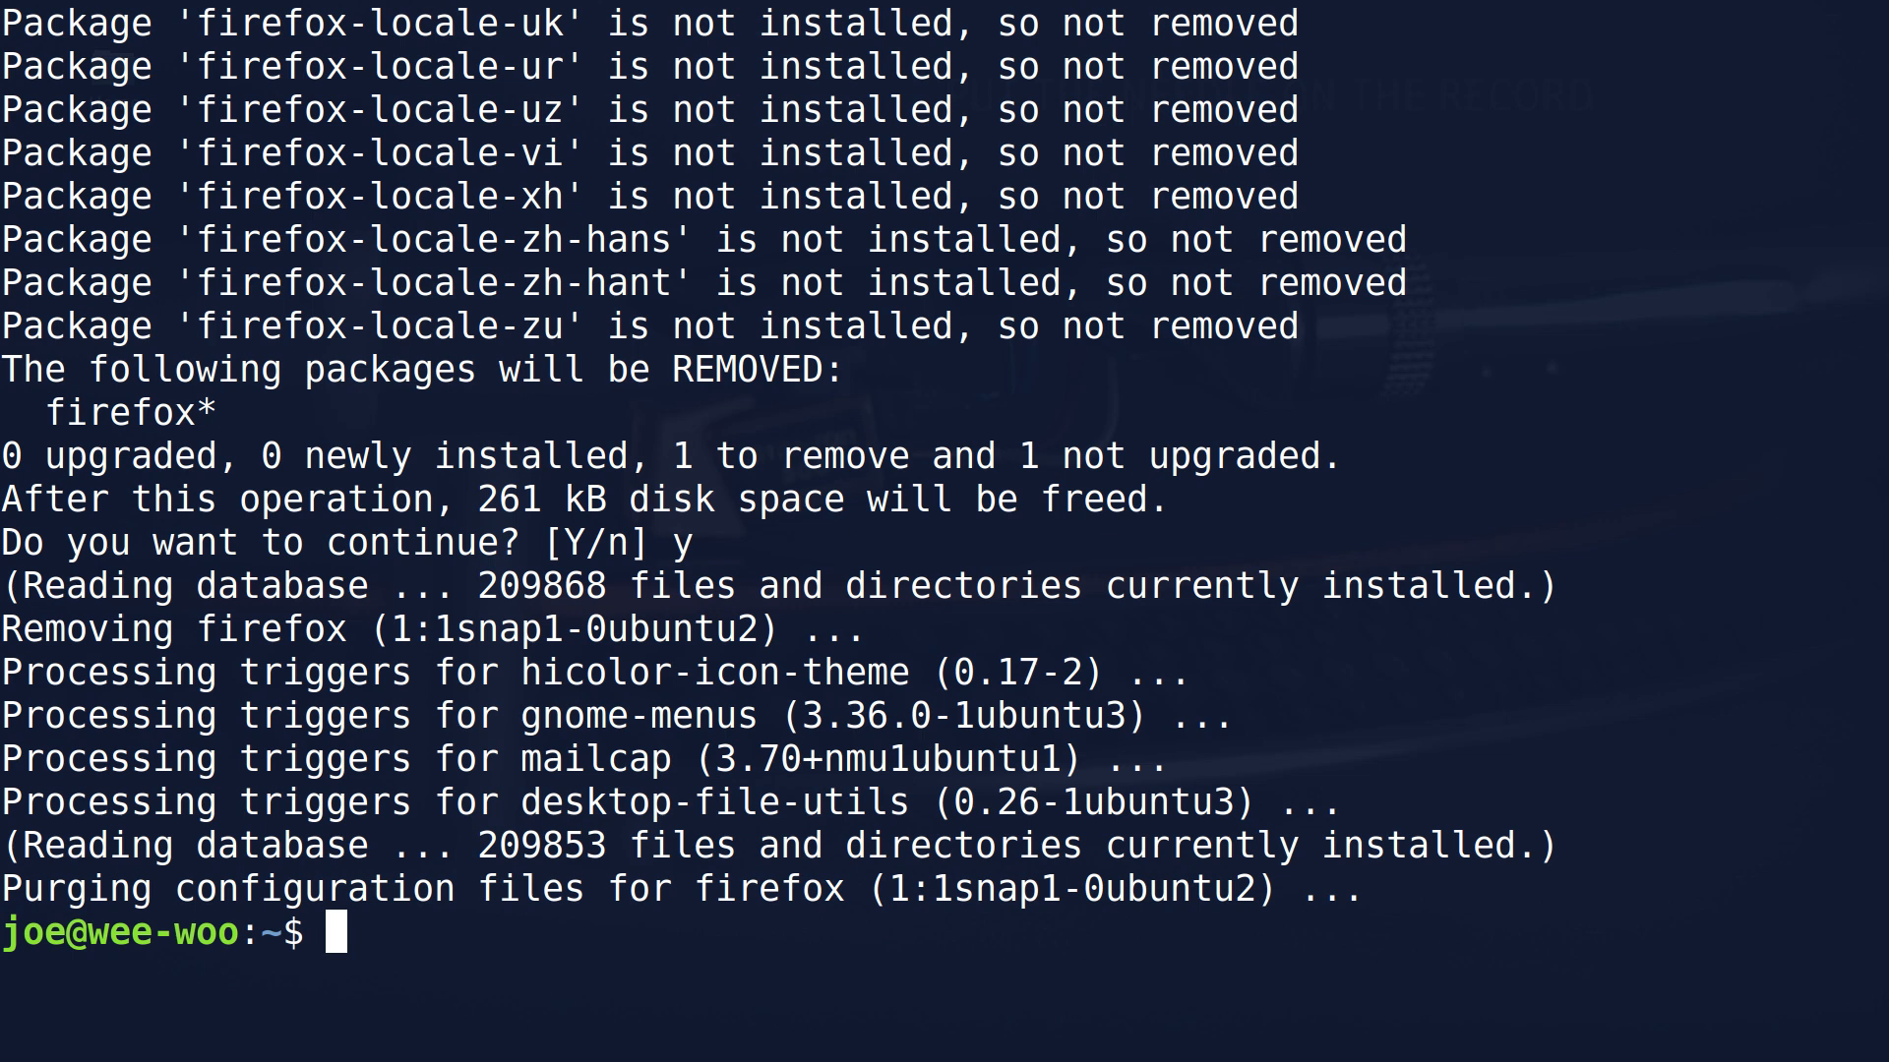
Run 'sudo snap remove firefox', which begins disconnecting the snap's desktop interface
{"action": "type", "text": "sudo"}
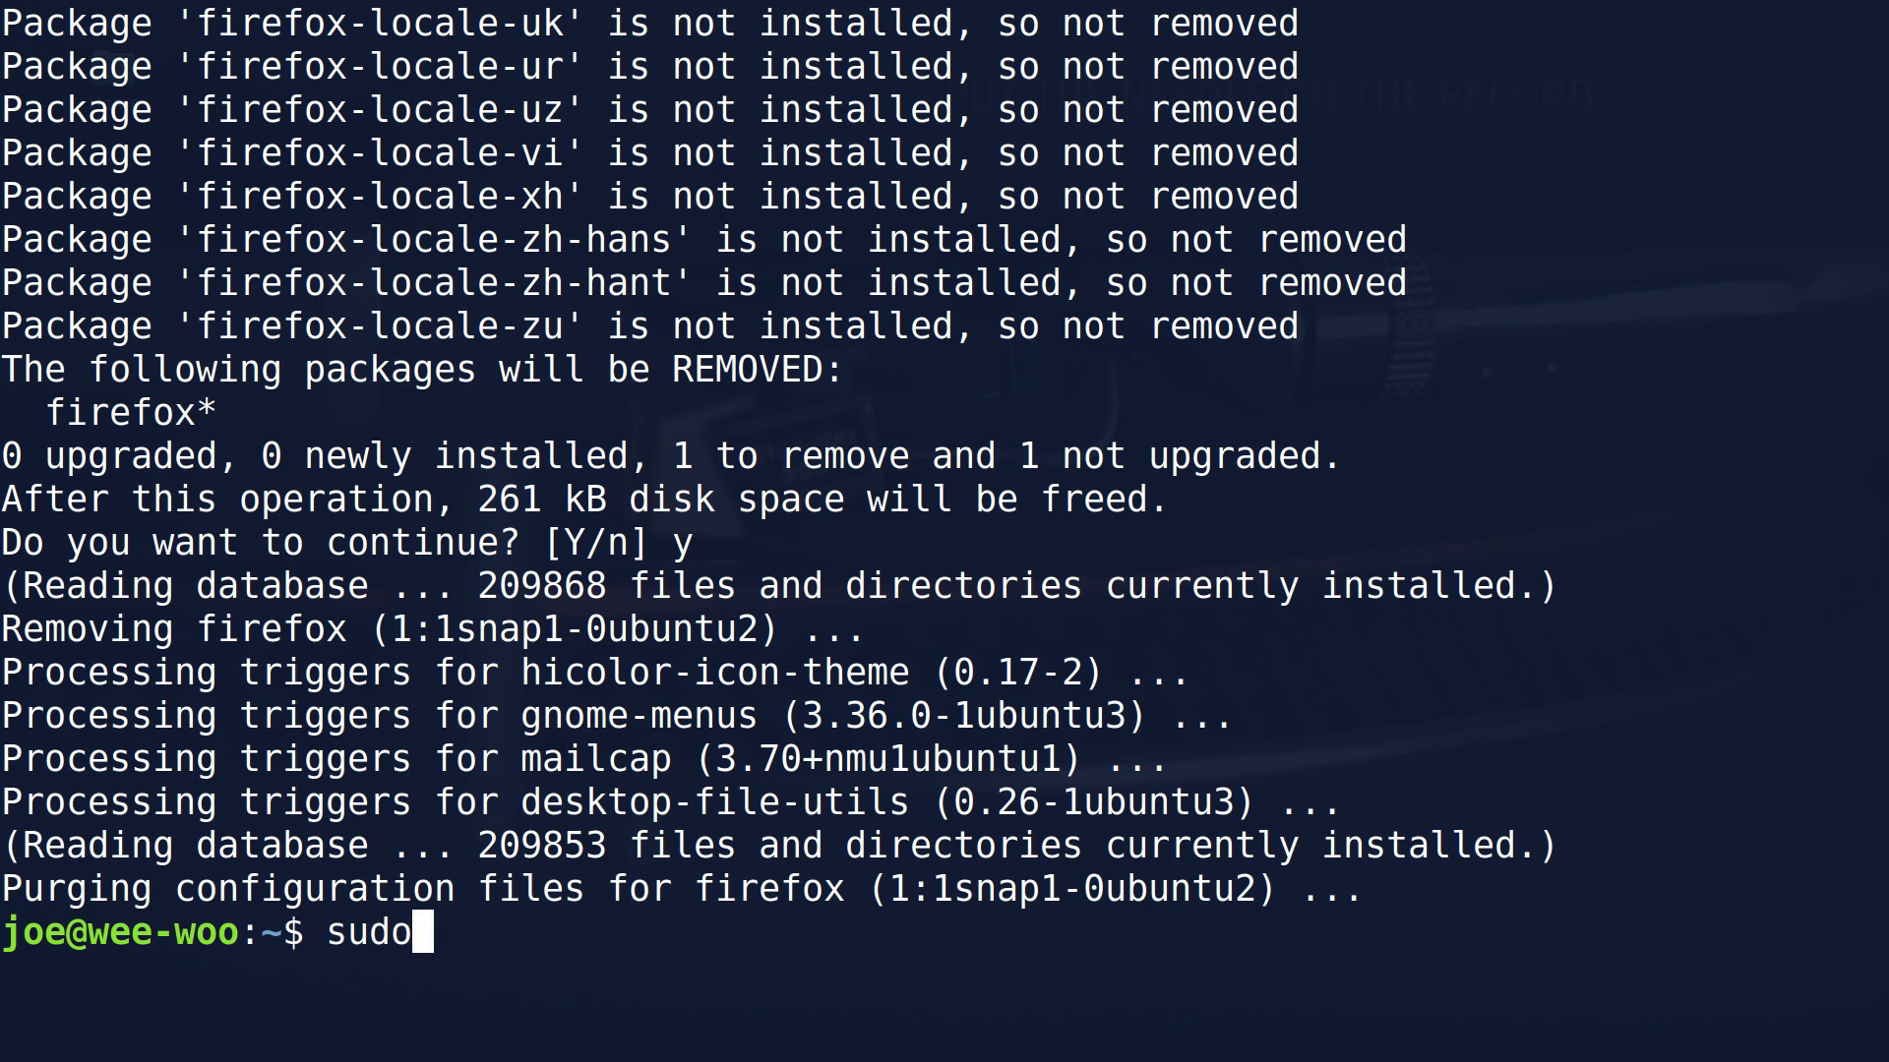
{"action": "type", "text": "snap rem"}
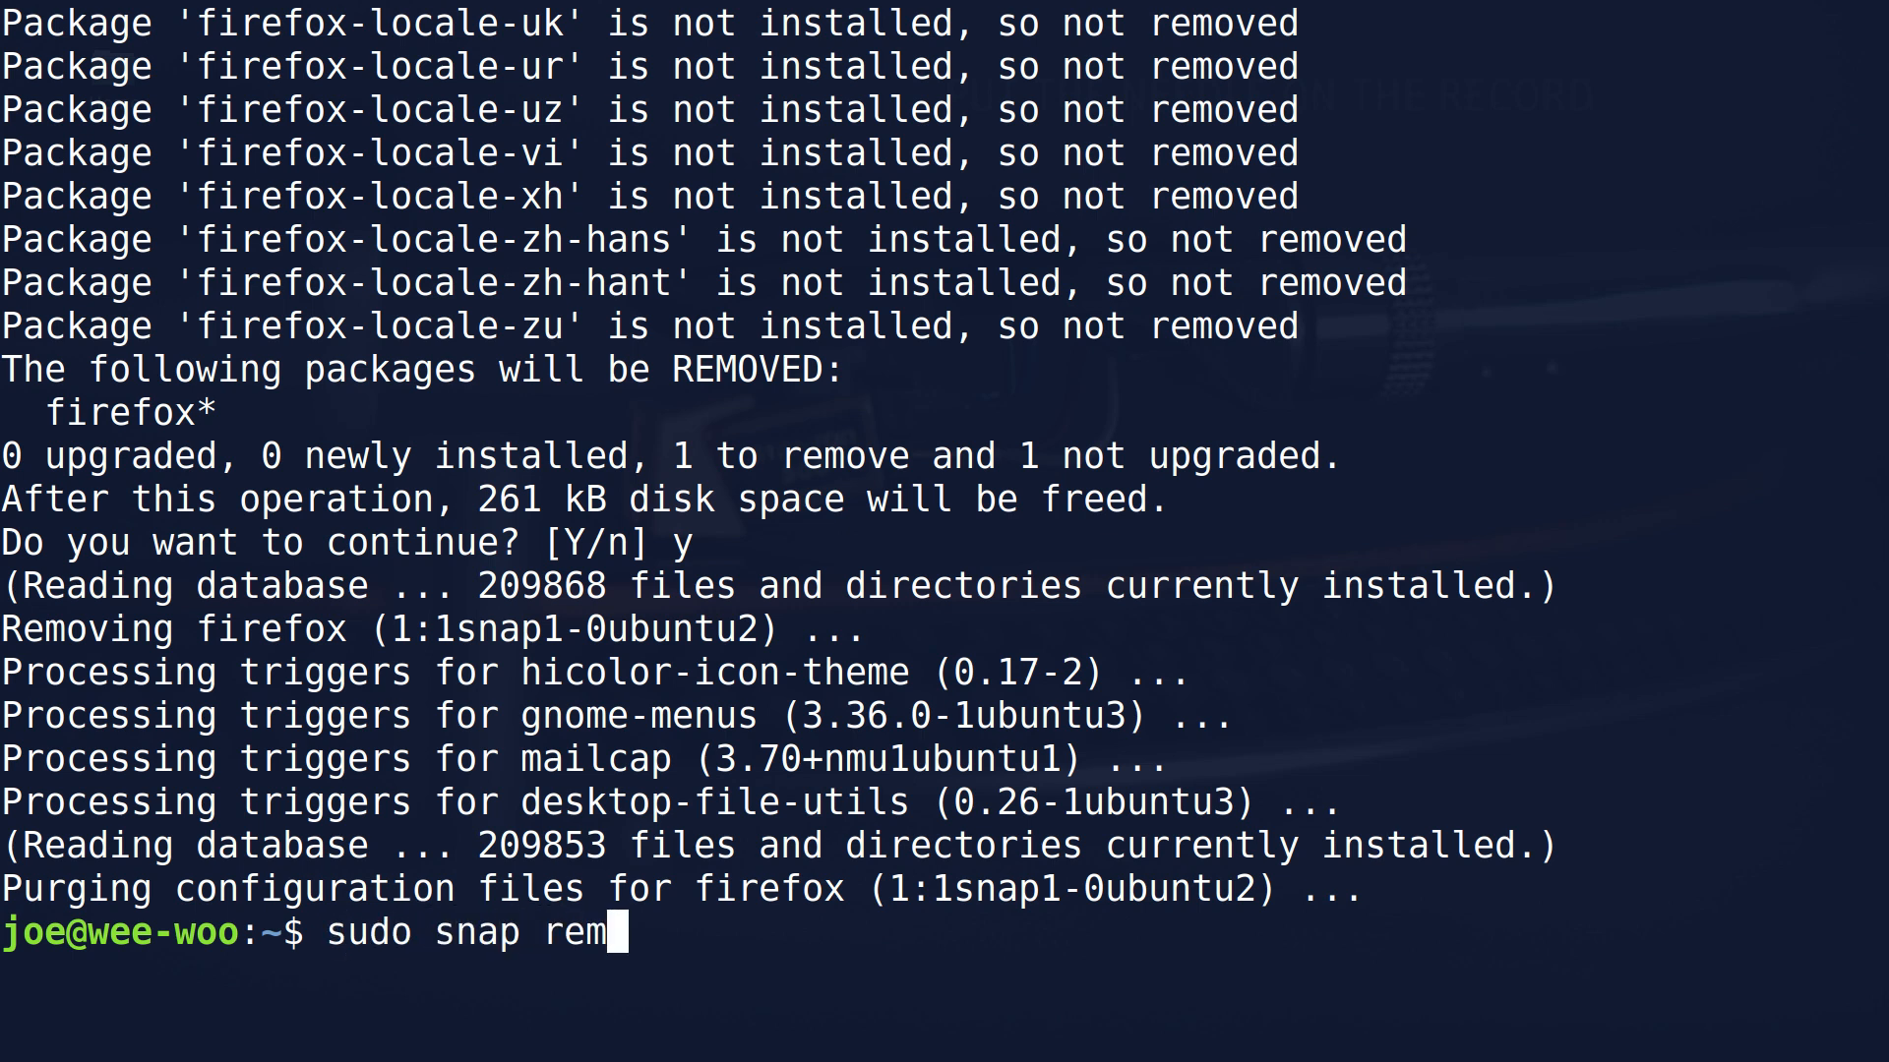
{"action": "type", "text": "ove firefo"}
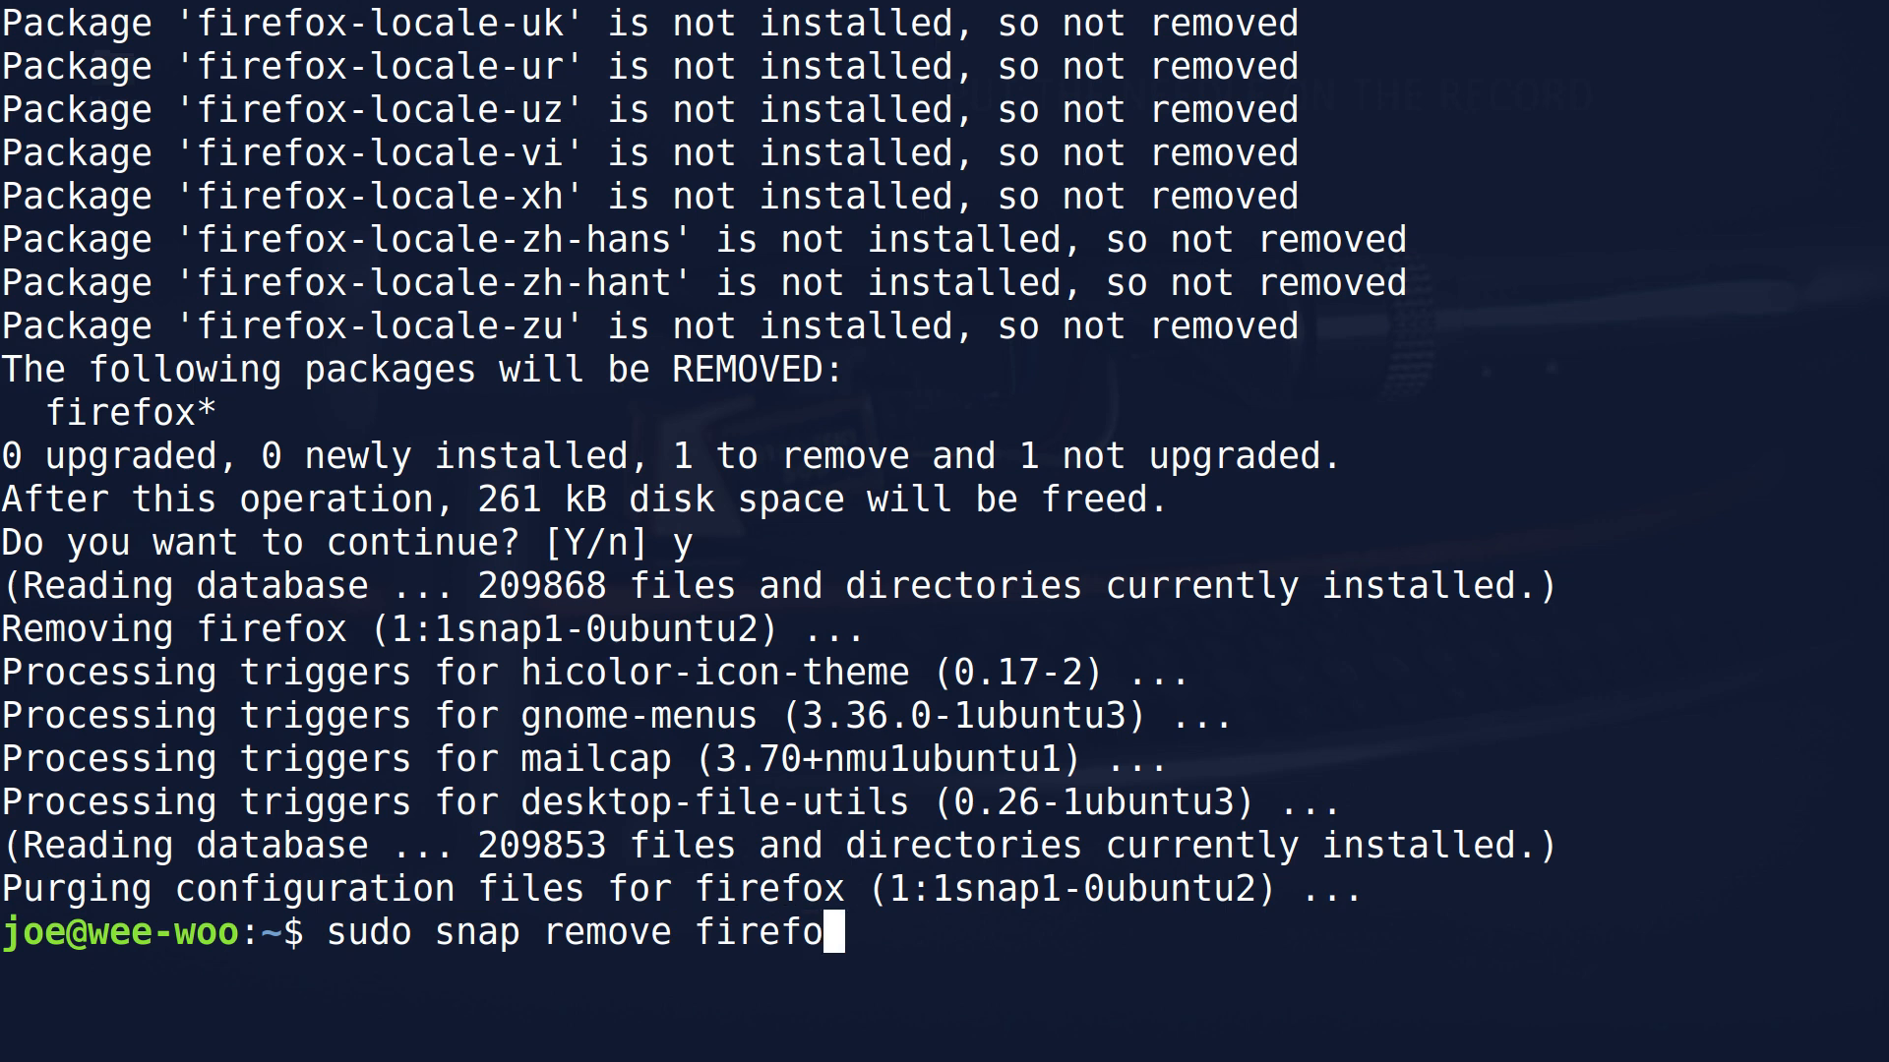
{"action": "type", "text": "x"}
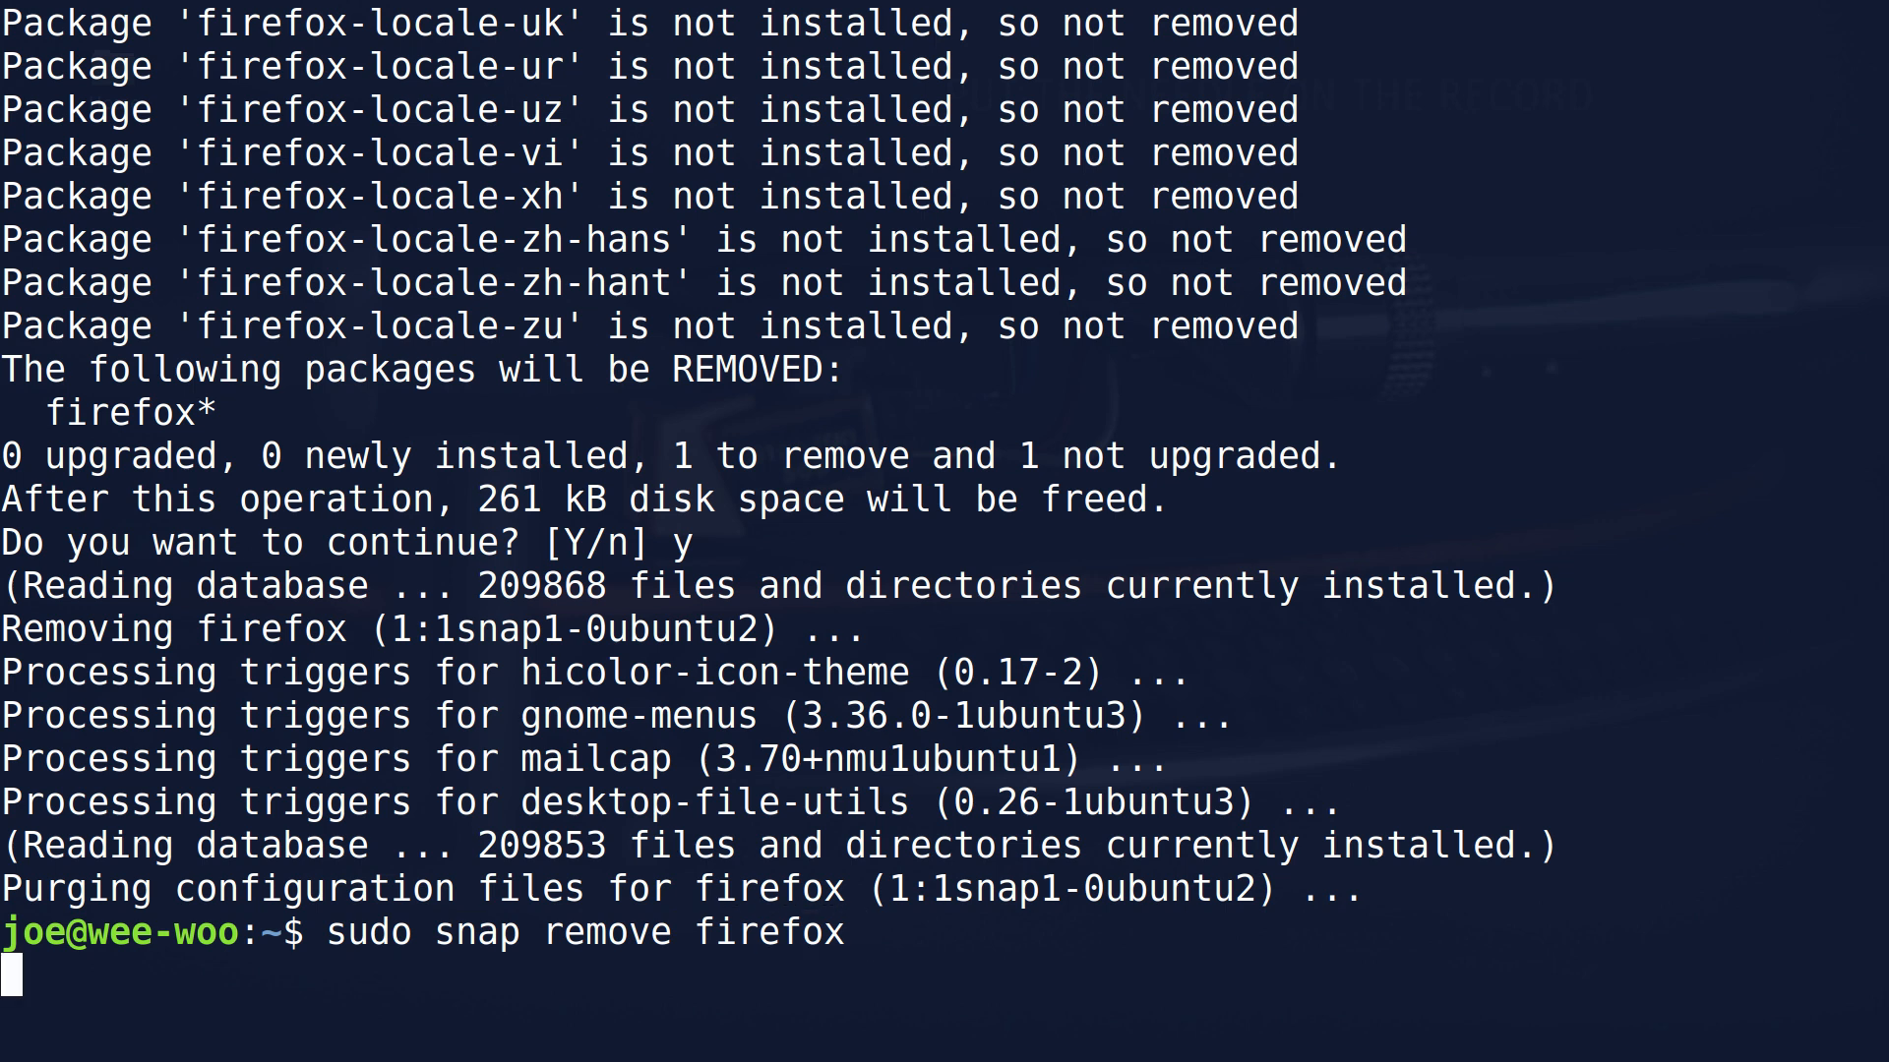
{"action": "key", "text": "Return"}
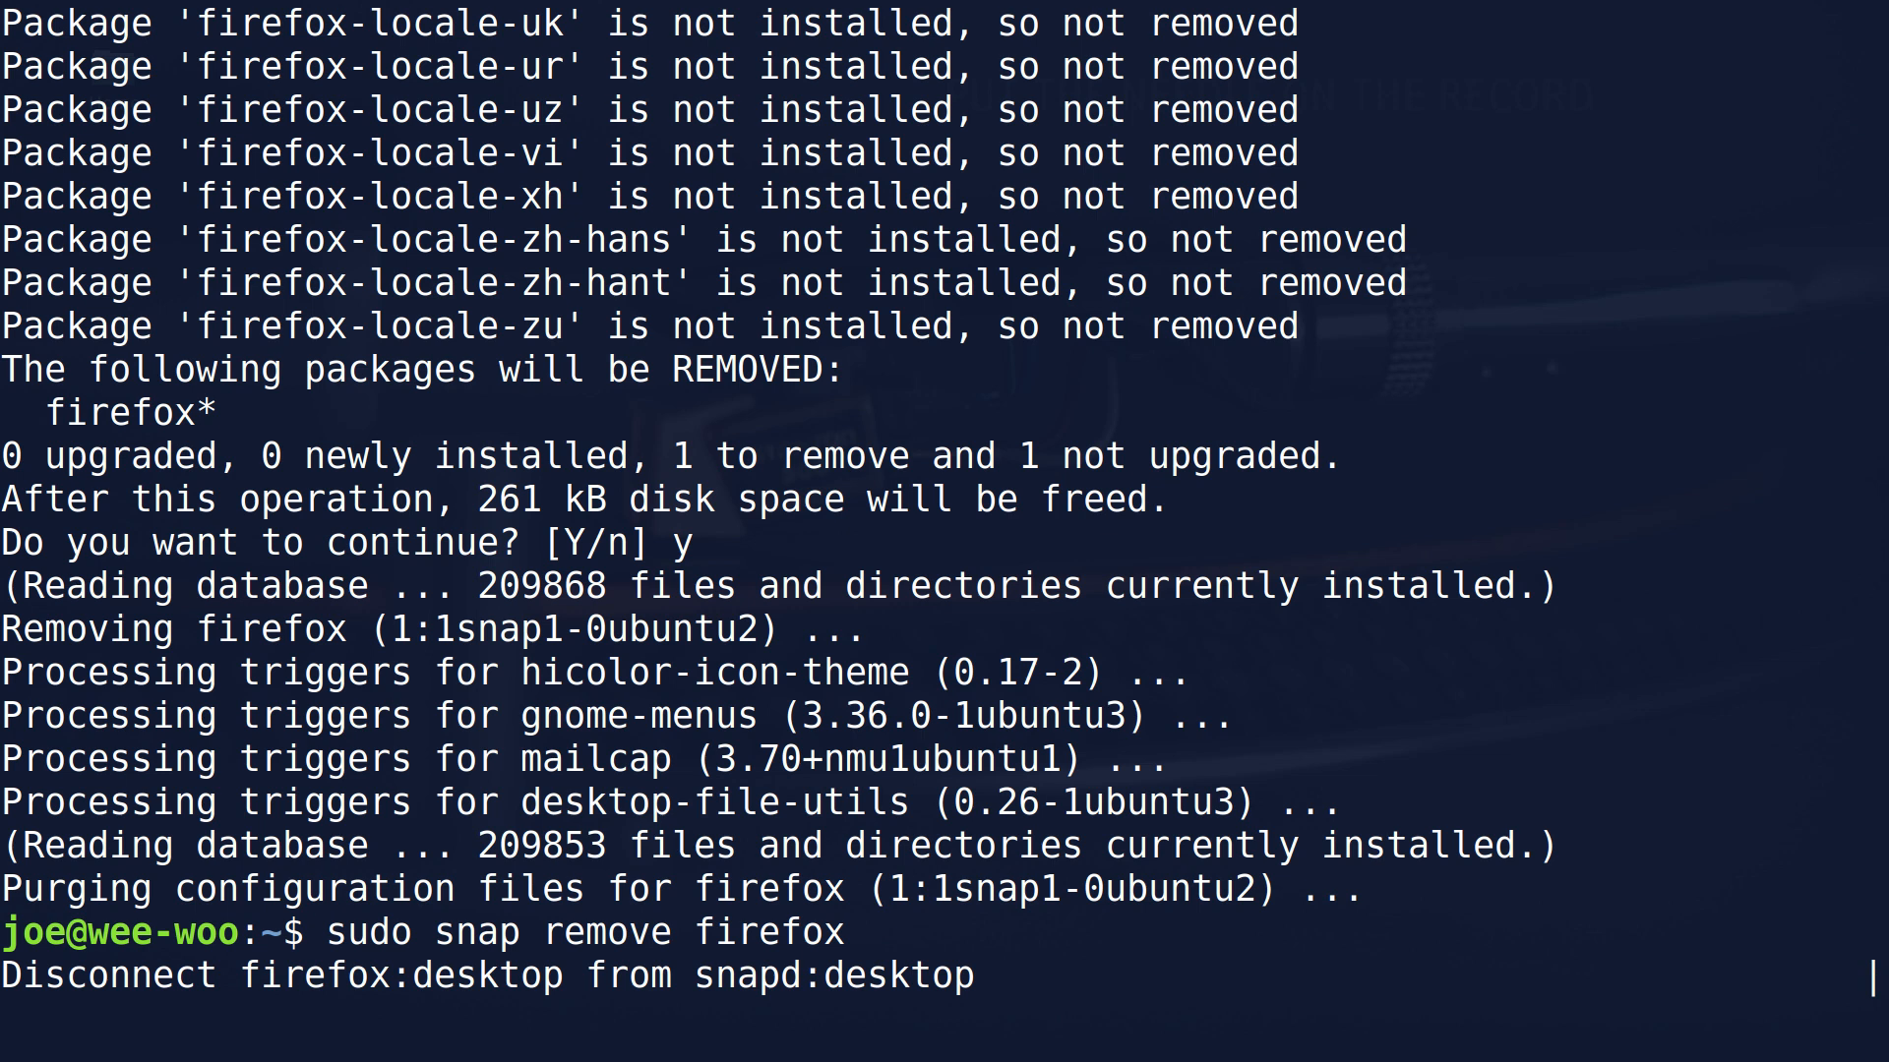